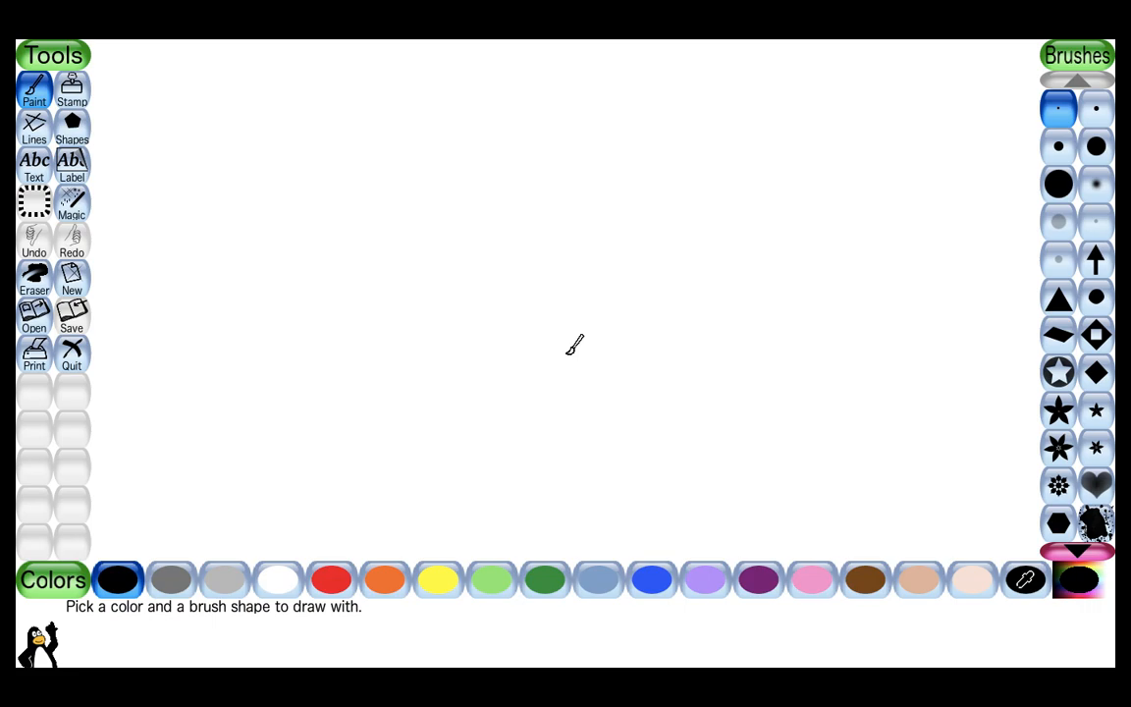
{"action": "mouse_move", "coordinate": [461, 186]}
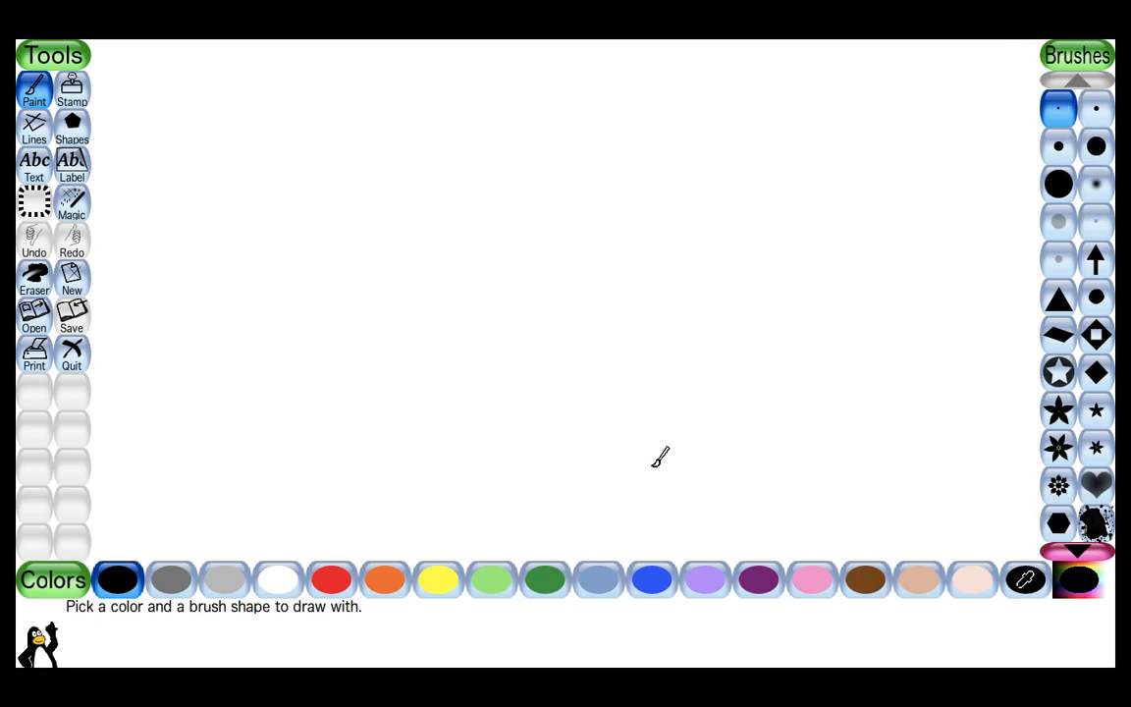
Paint dark green strokes across the upper canvas and stamp a small green triangle.
{"action": "left_click", "coordinate": [545, 578]}
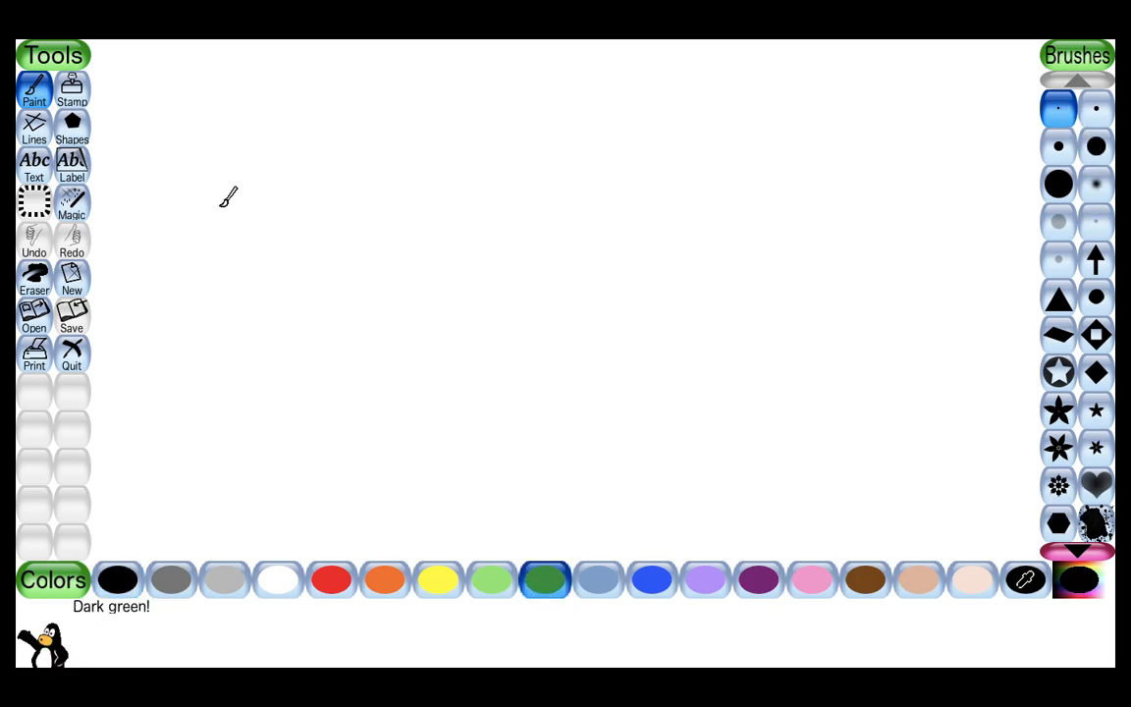
{"action": "left_click_drag", "start_coordinate": [224, 198], "coordinate": [311, 184]}
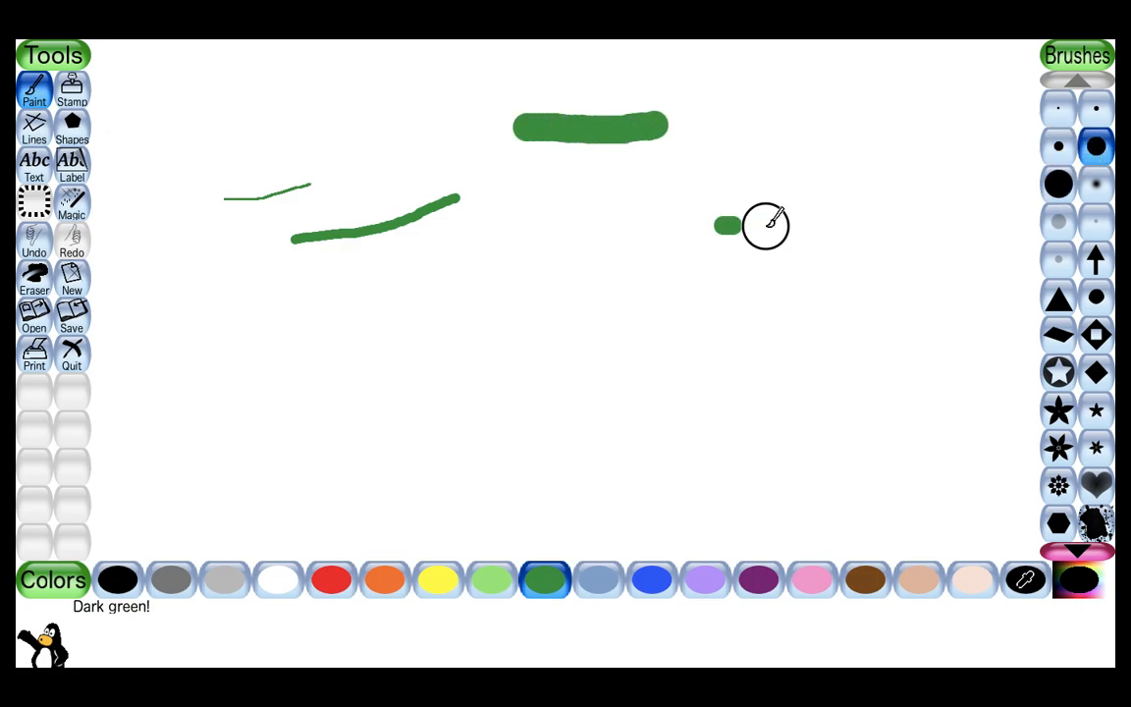
{"action": "left_click", "coordinate": [1058, 297]}
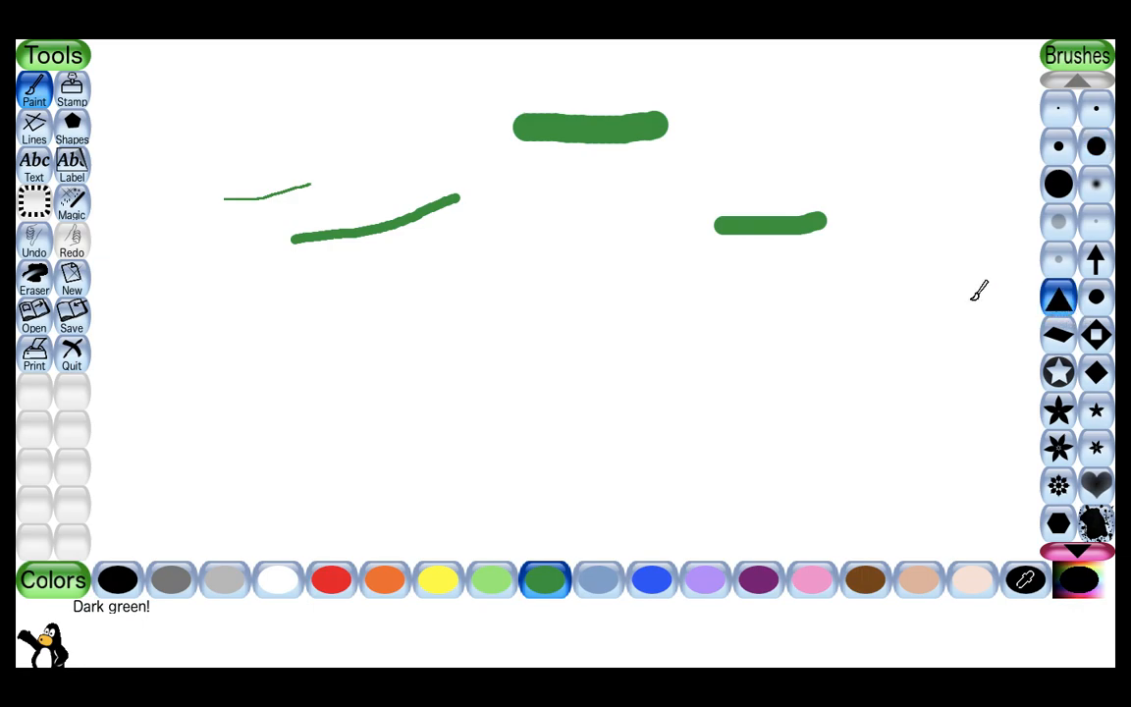
{"action": "left_click", "coordinate": [705, 579]}
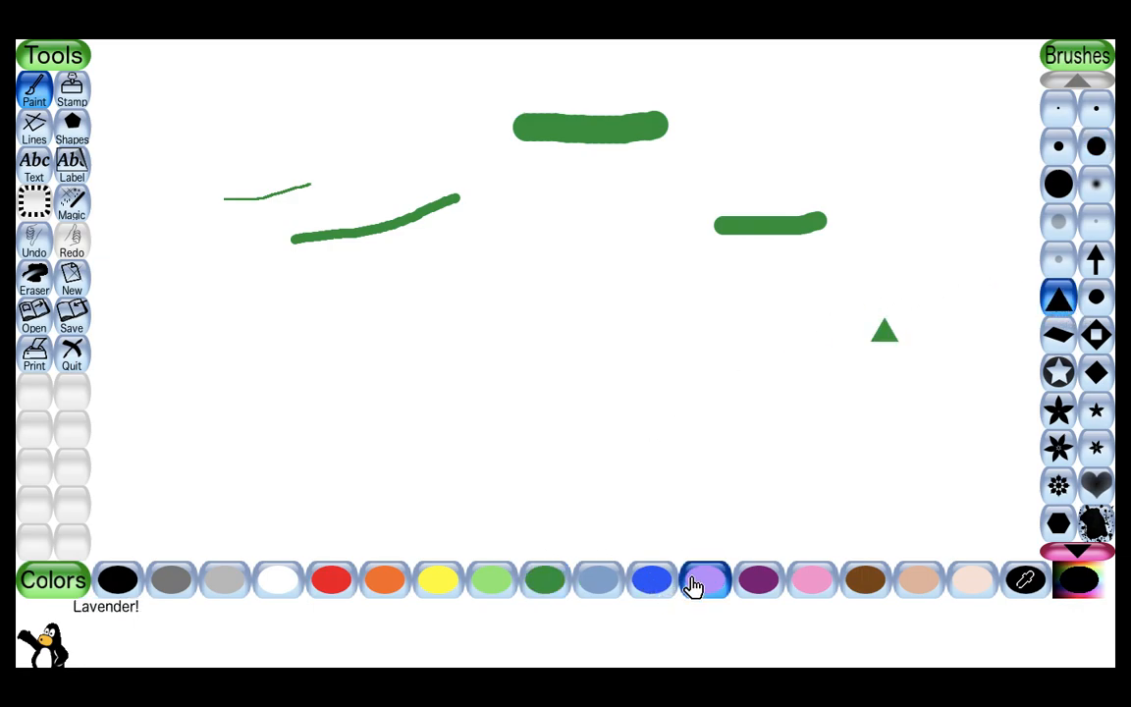
Paint lavender star shapes and a small lavender flower with the circled-star brush.
{"action": "left_click", "coordinate": [1059, 371]}
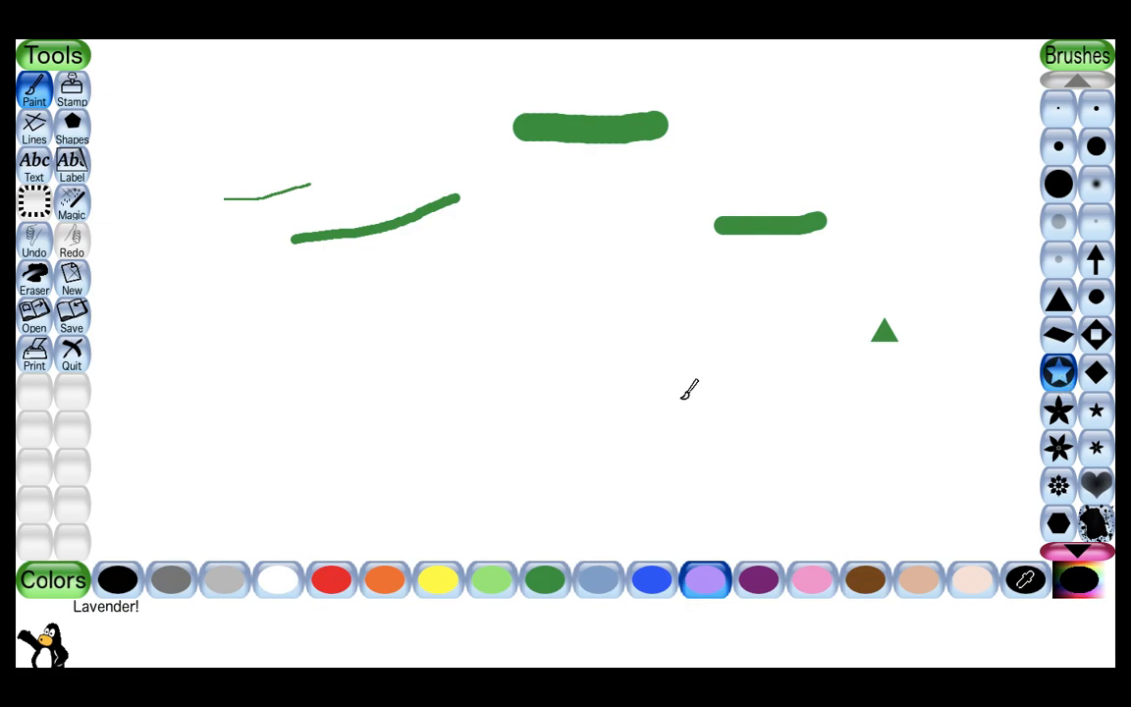
{"action": "left_click", "coordinate": [1058, 447]}
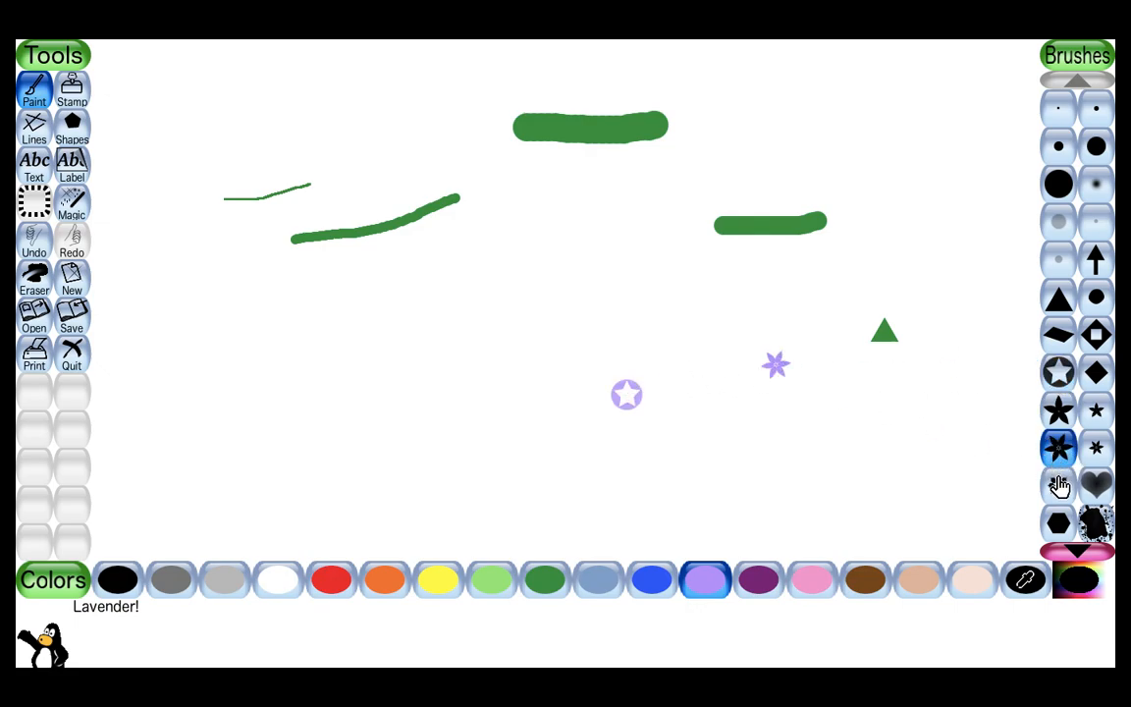
{"action": "left_click", "coordinate": [1059, 484]}
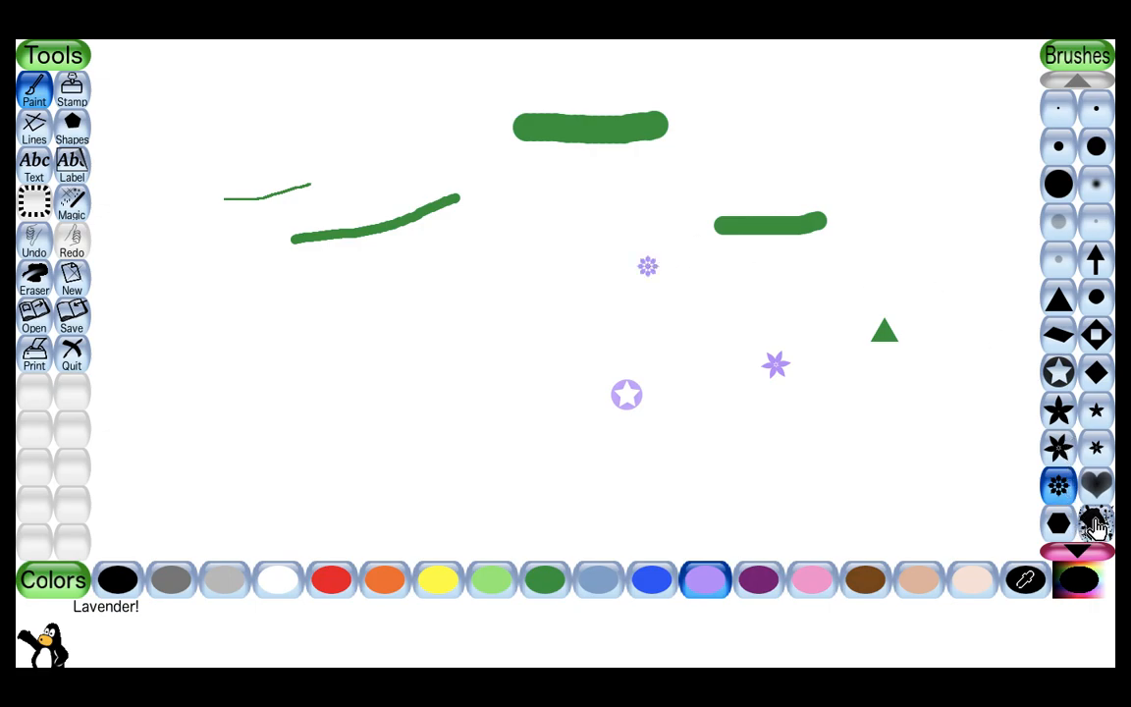
{"action": "left_click", "coordinate": [331, 578]}
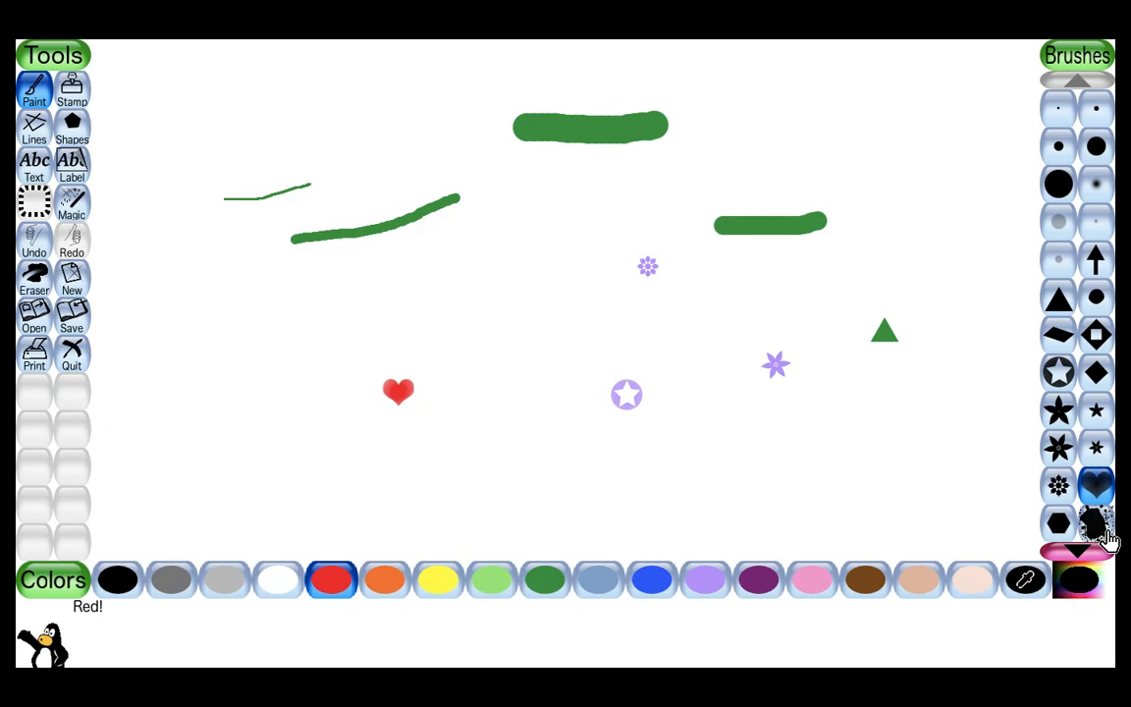
Add red and yellow splatters with the splatter brush, then pick orange.
{"action": "left_click", "coordinate": [1096, 522]}
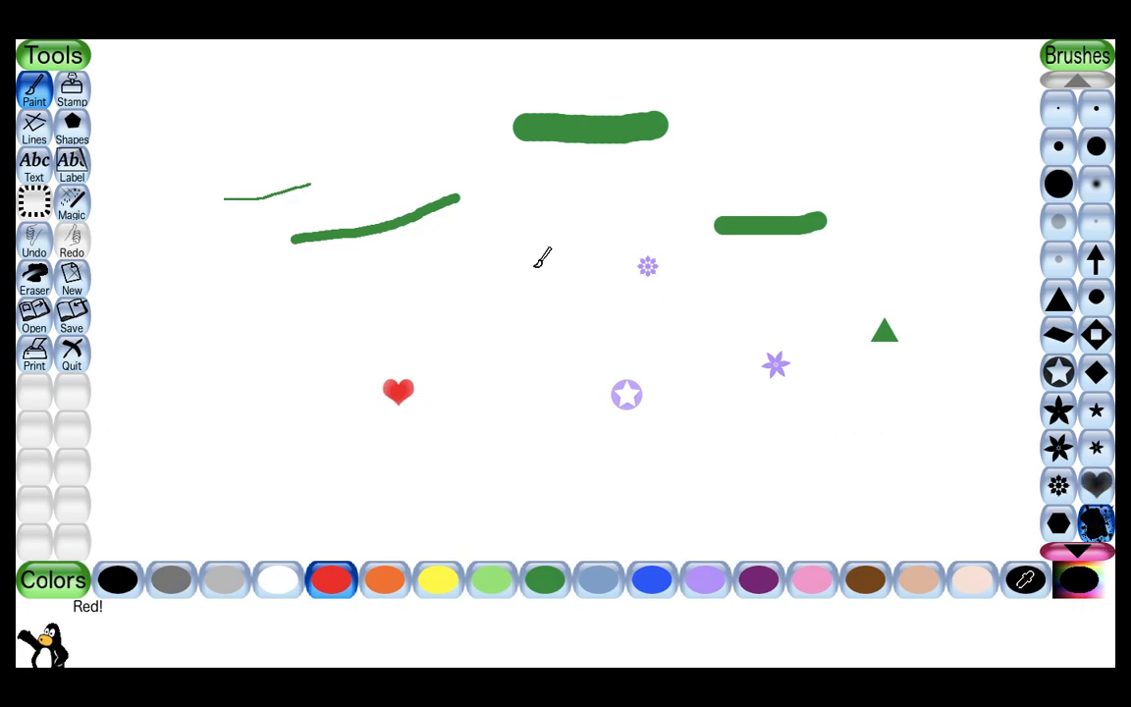
{"action": "left_click", "coordinate": [533, 265]}
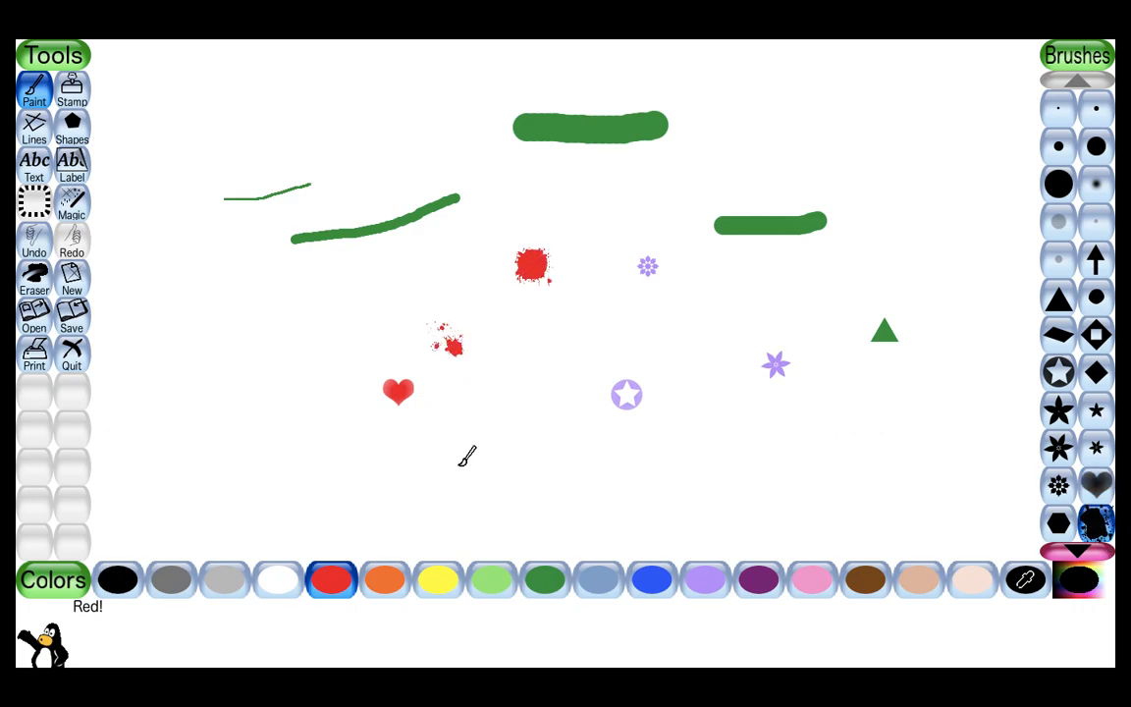
{"action": "left_click", "coordinate": [438, 578]}
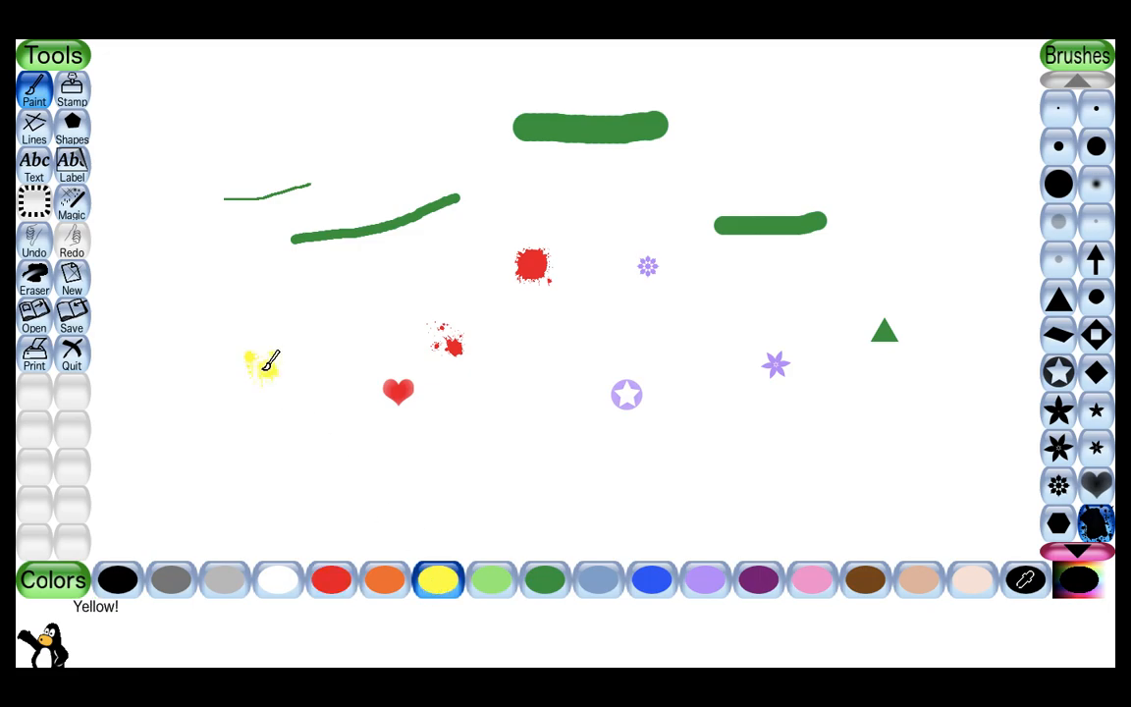
{"action": "left_click", "coordinate": [301, 432]}
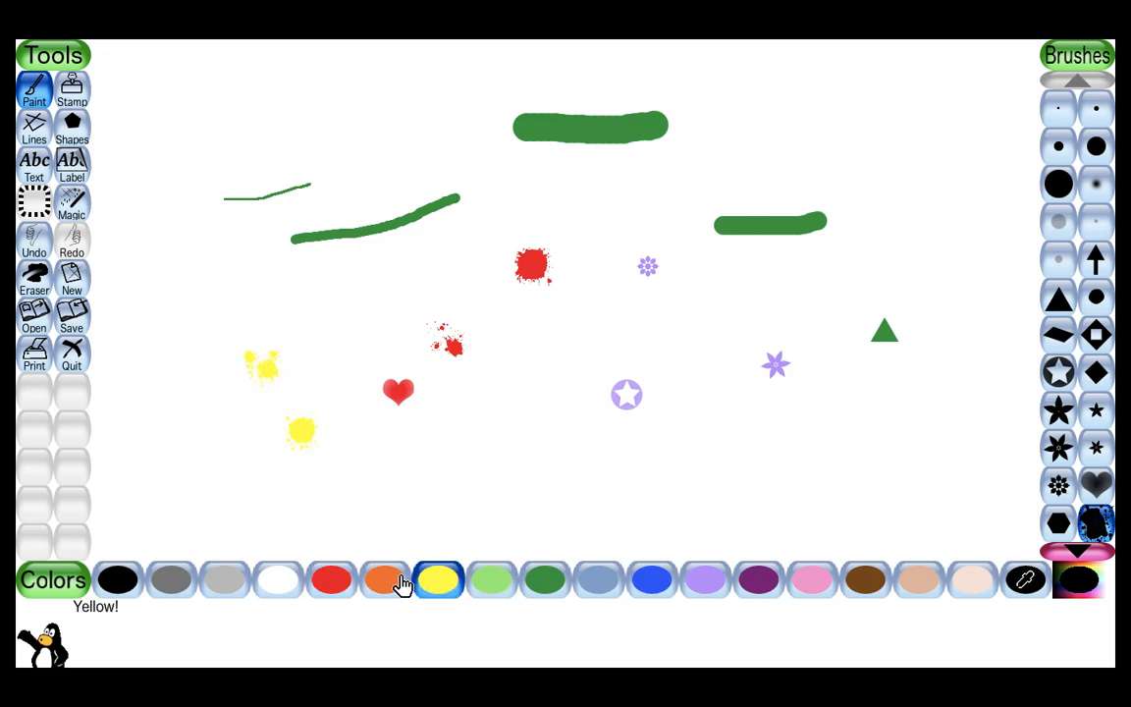
{"action": "left_click", "coordinate": [383, 579]}
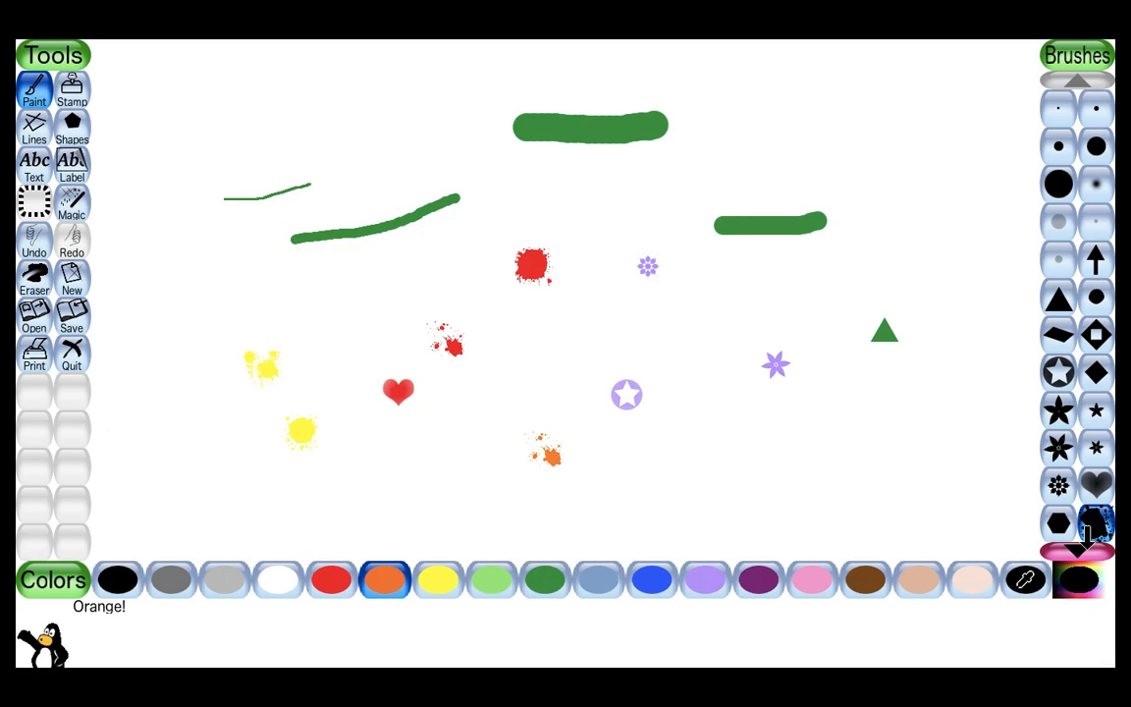
Paint an orange spiral and star, then dark green leafy sprigs near the top.
{"action": "left_click", "coordinate": [1077, 542]}
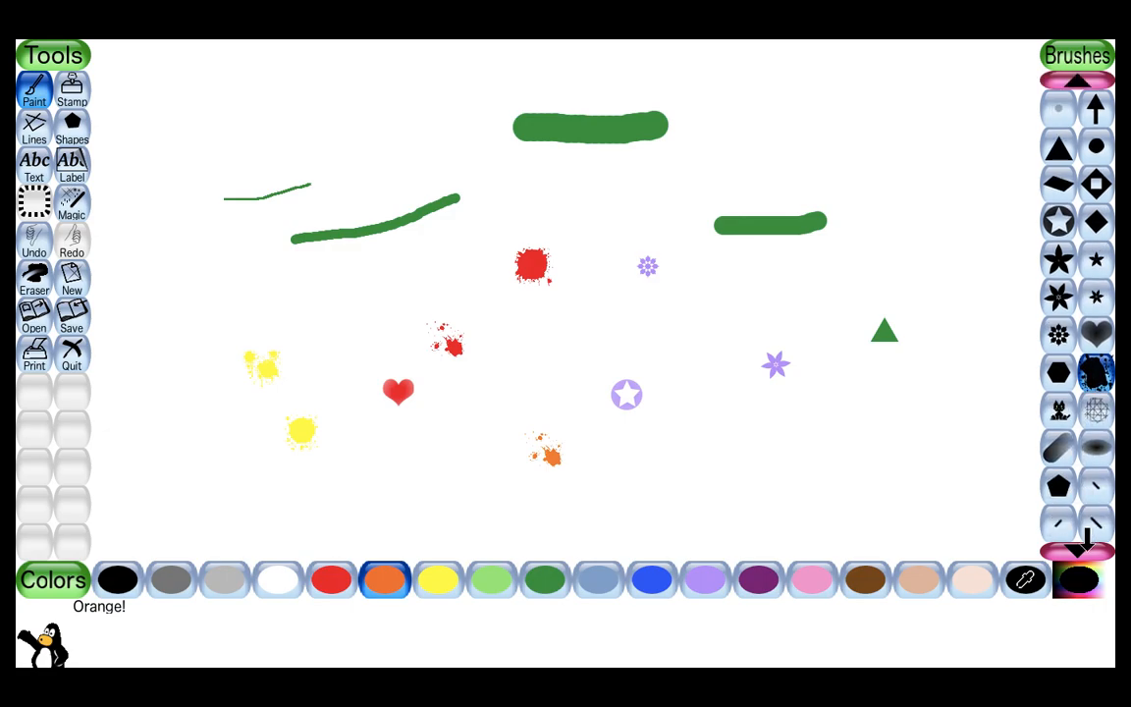
{"action": "left_click", "coordinate": [1096, 538]}
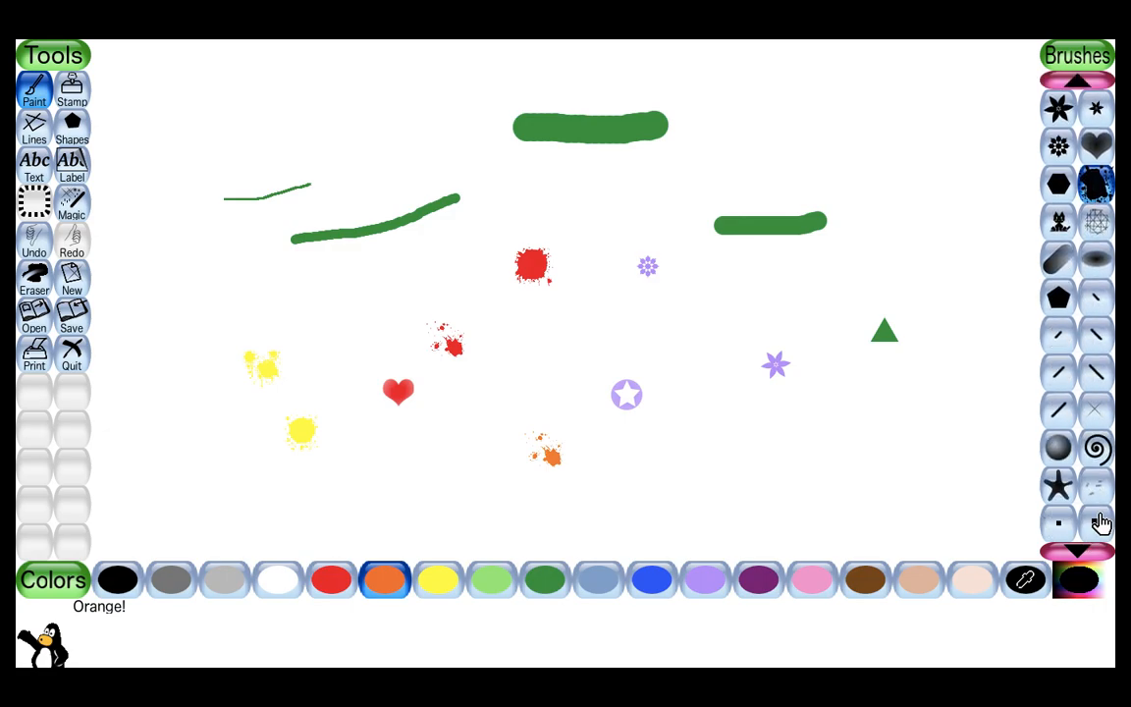
{"action": "left_click", "coordinate": [1096, 448]}
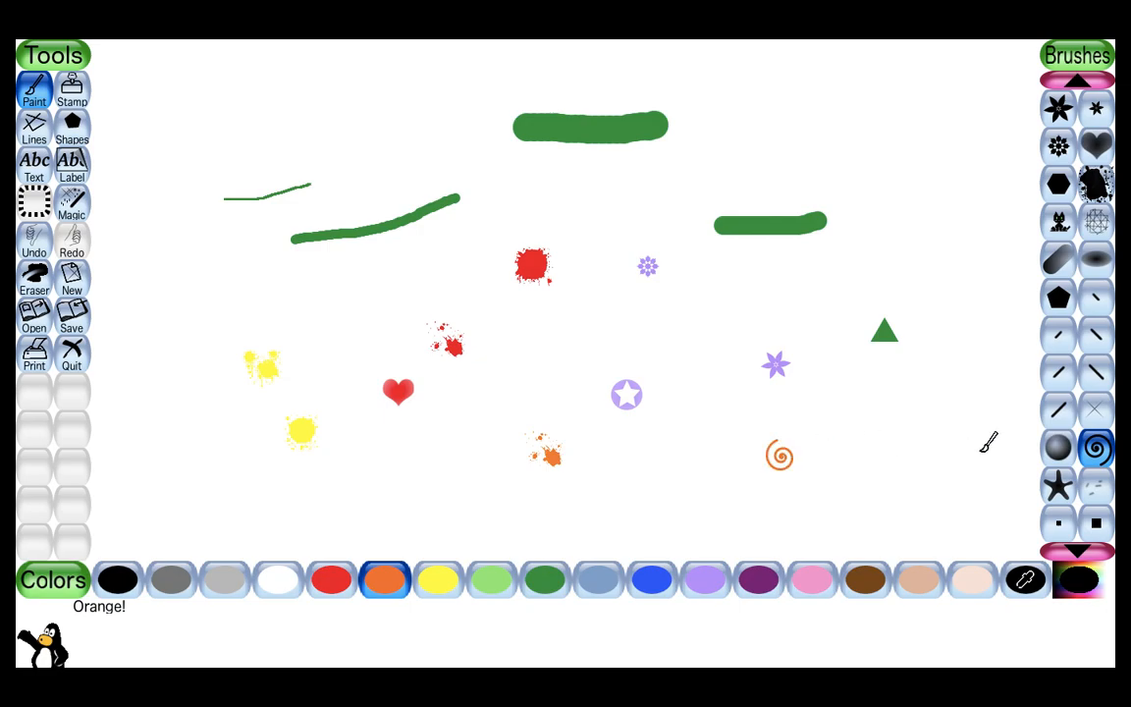
{"action": "left_click", "coordinate": [1058, 485]}
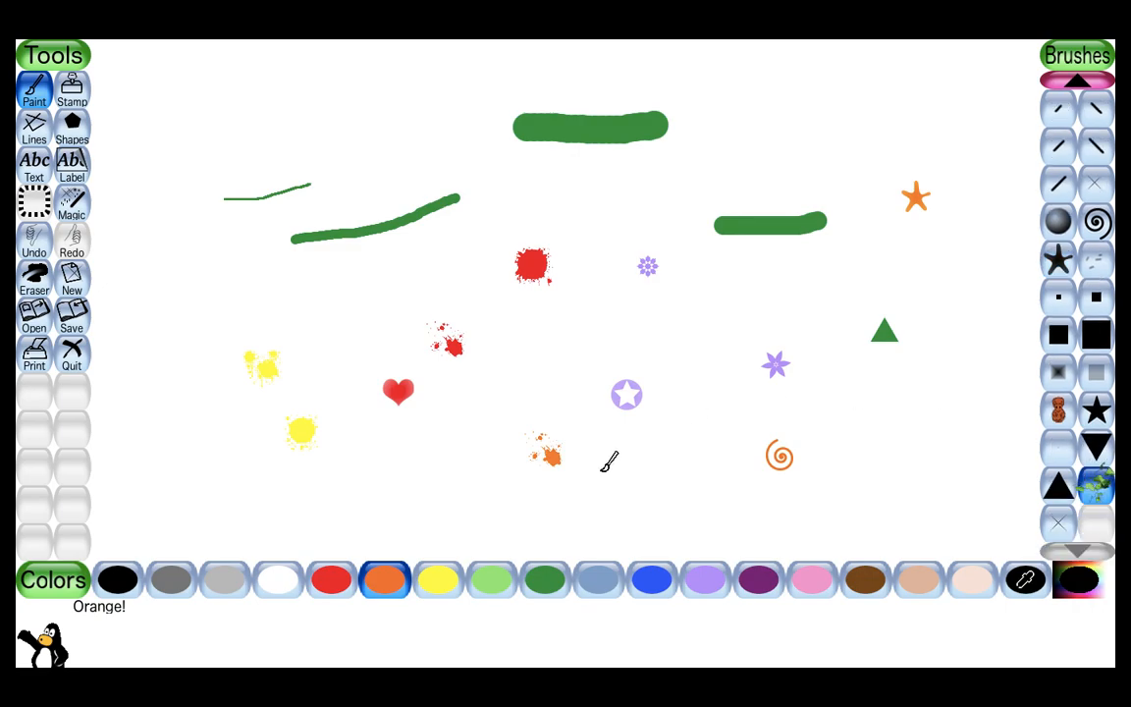
{"action": "left_click", "coordinate": [545, 578]}
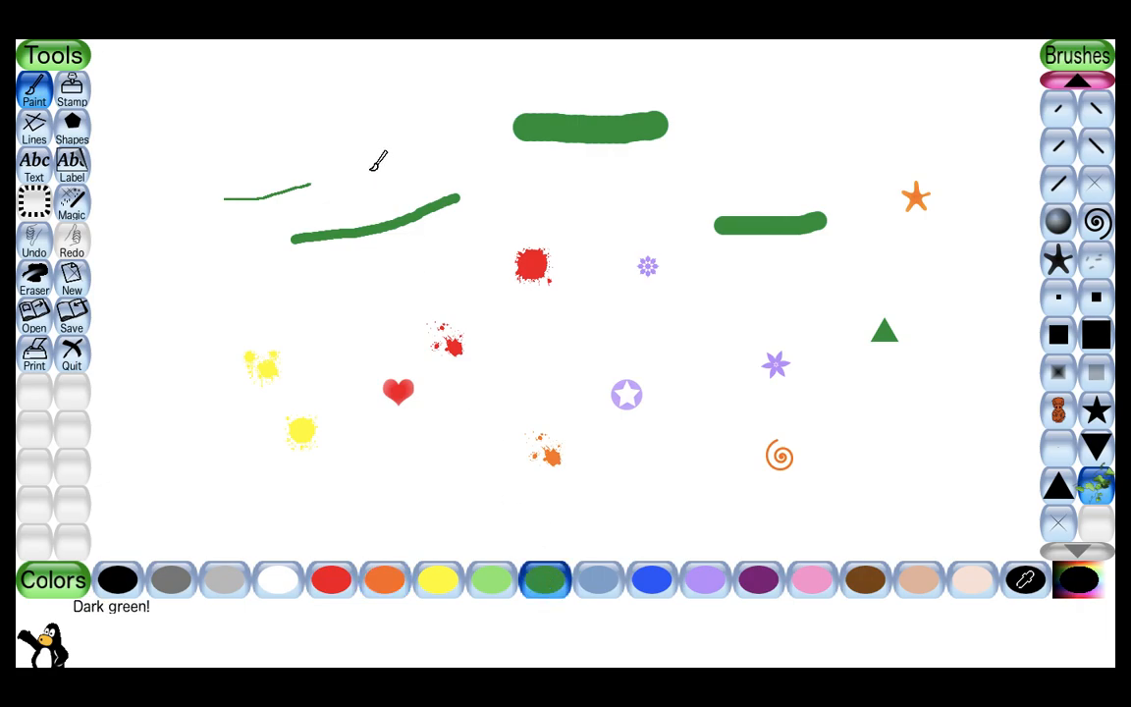
{"action": "left_click", "coordinate": [383, 157]}
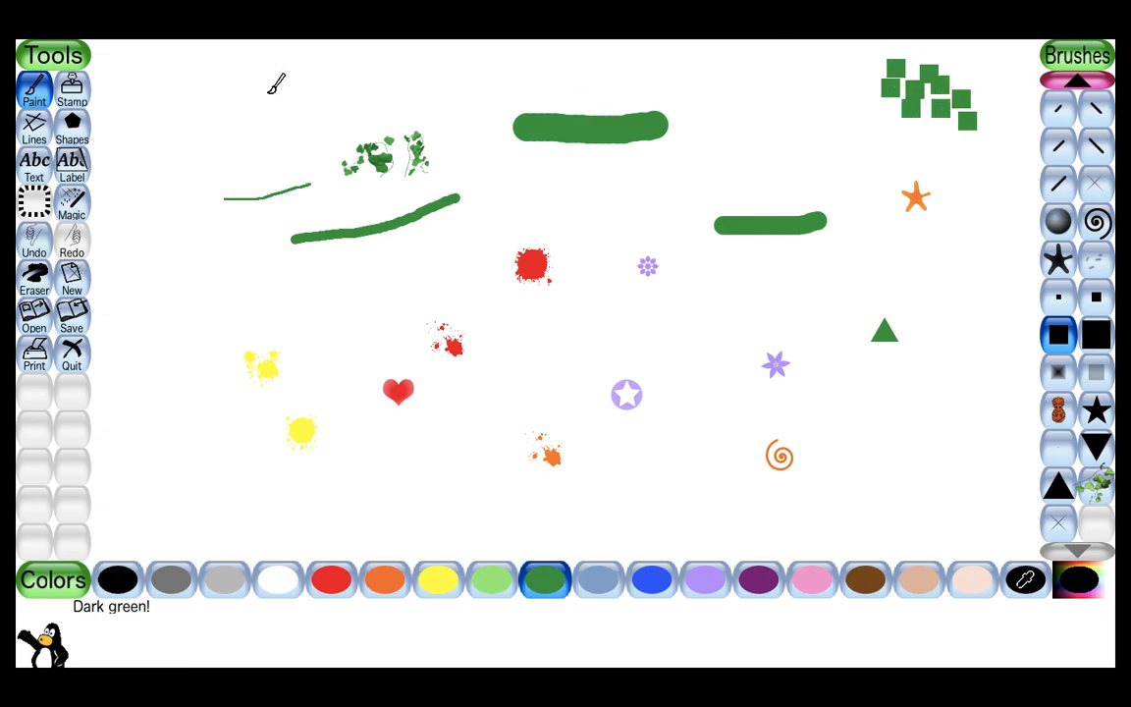
Select the Eraser tool to rub out the drawing.
{"action": "left_click", "coordinate": [33, 278]}
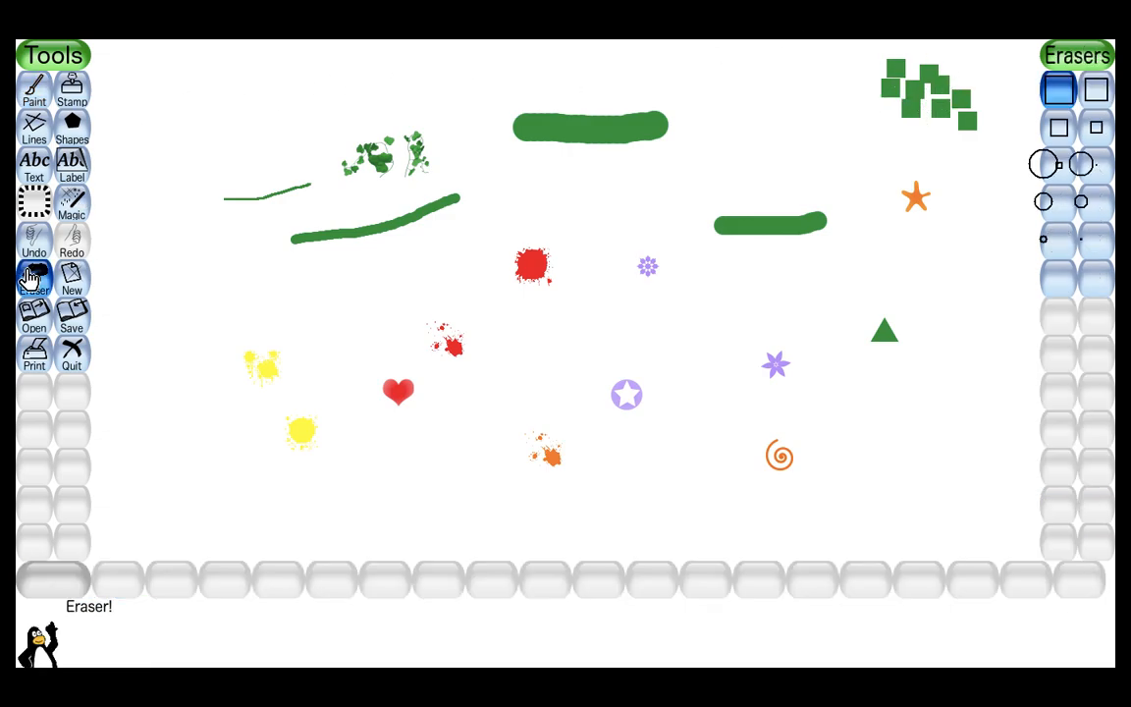
{"action": "mouse_move", "coordinate": [1093, 127]}
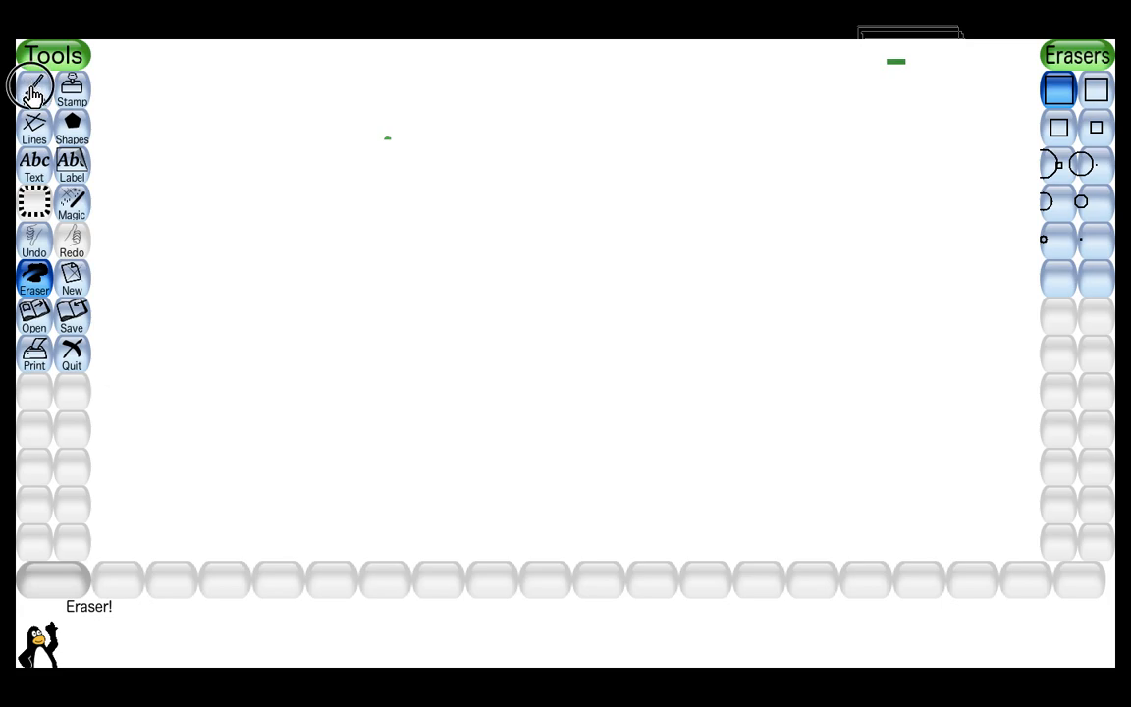
Return to painting with blue paint and a small round brush.
{"action": "left_click", "coordinate": [34, 88]}
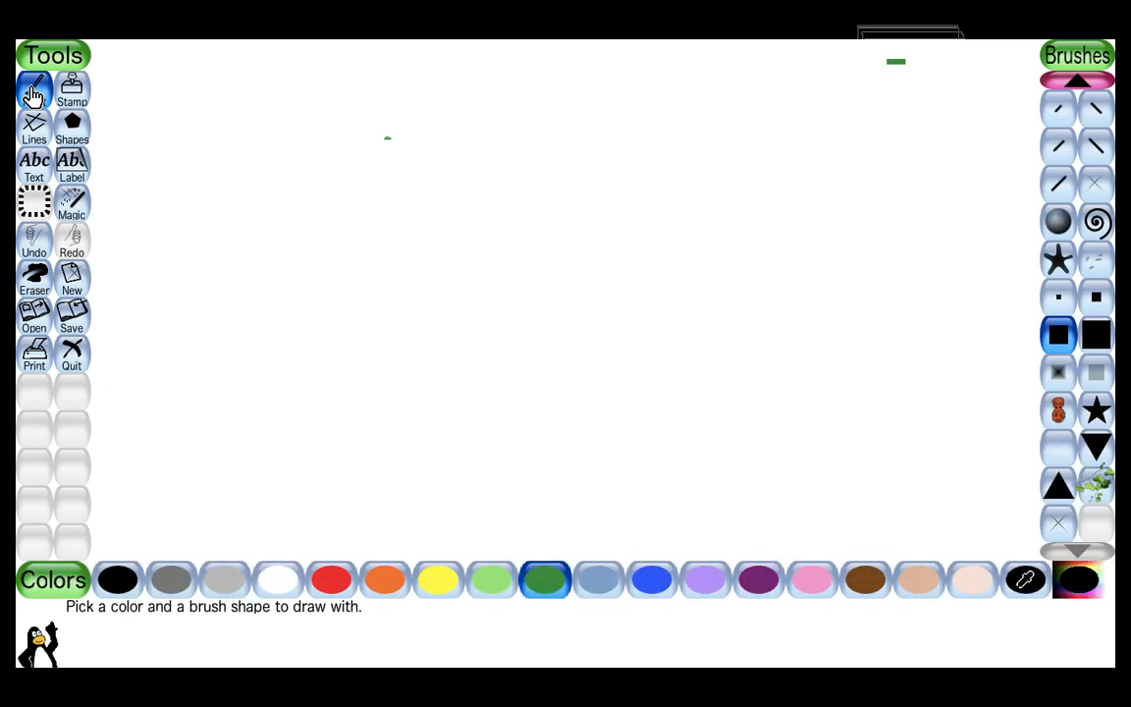
{"action": "left_click", "coordinate": [34, 94]}
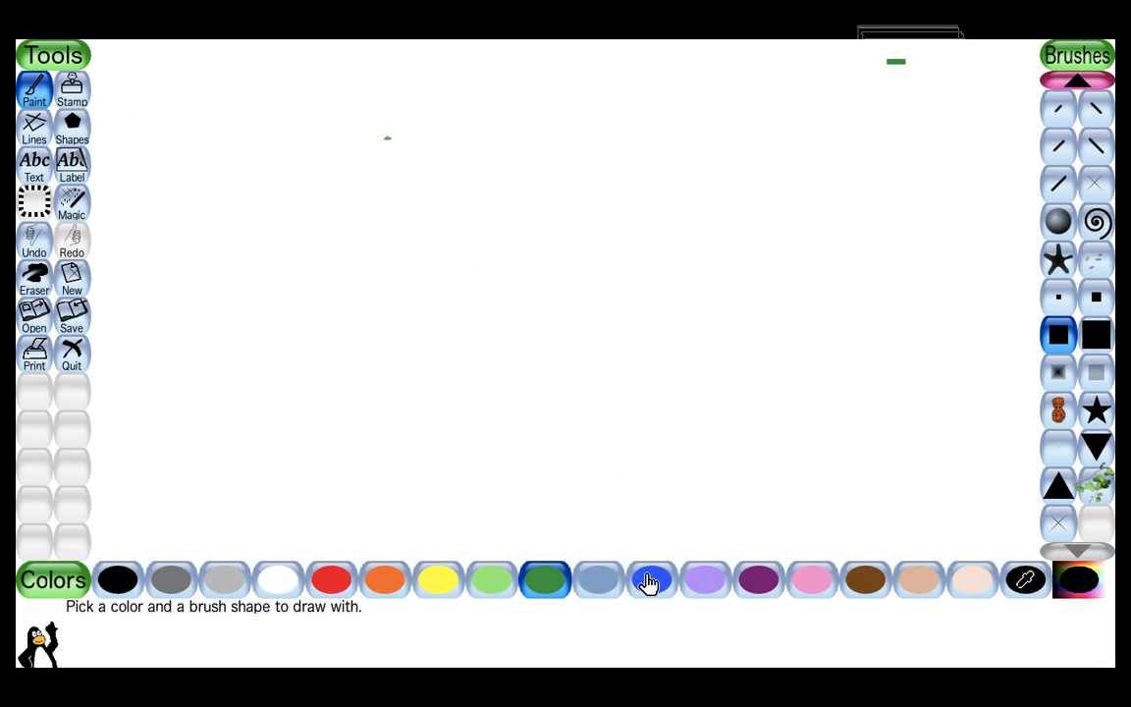
{"action": "left_click", "coordinate": [651, 579]}
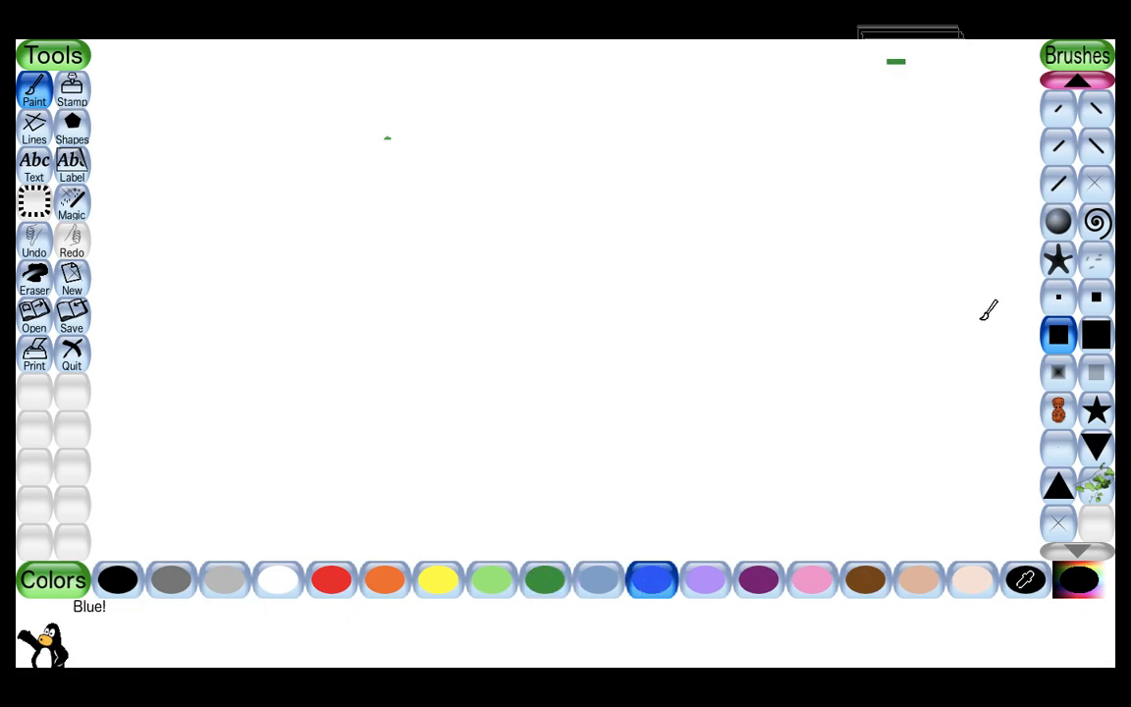
{"action": "left_click", "coordinate": [1077, 82]}
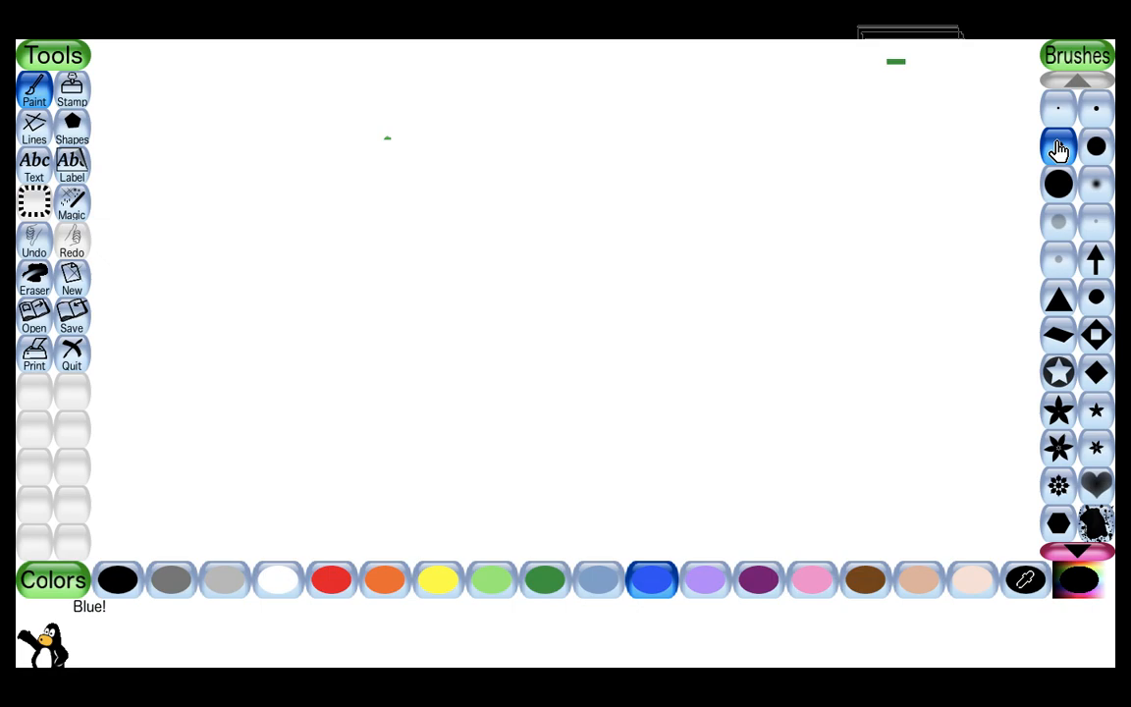
{"action": "left_click", "coordinate": [1058, 145]}
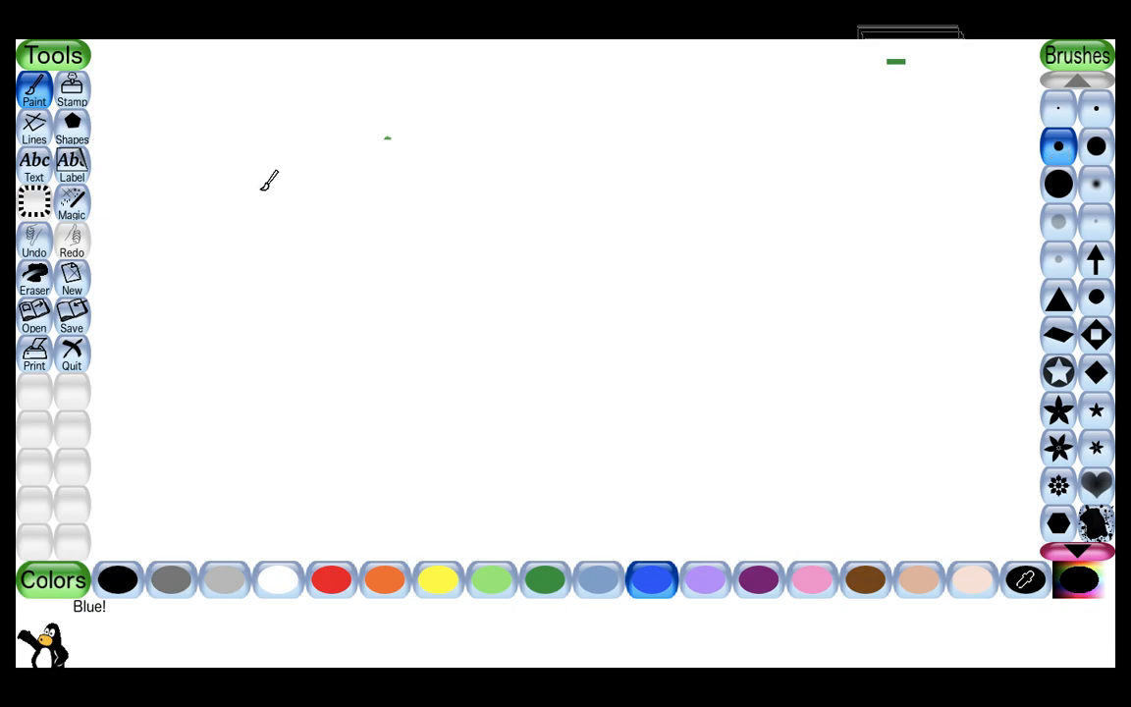
{"action": "mouse_move", "coordinate": [388, 154]}
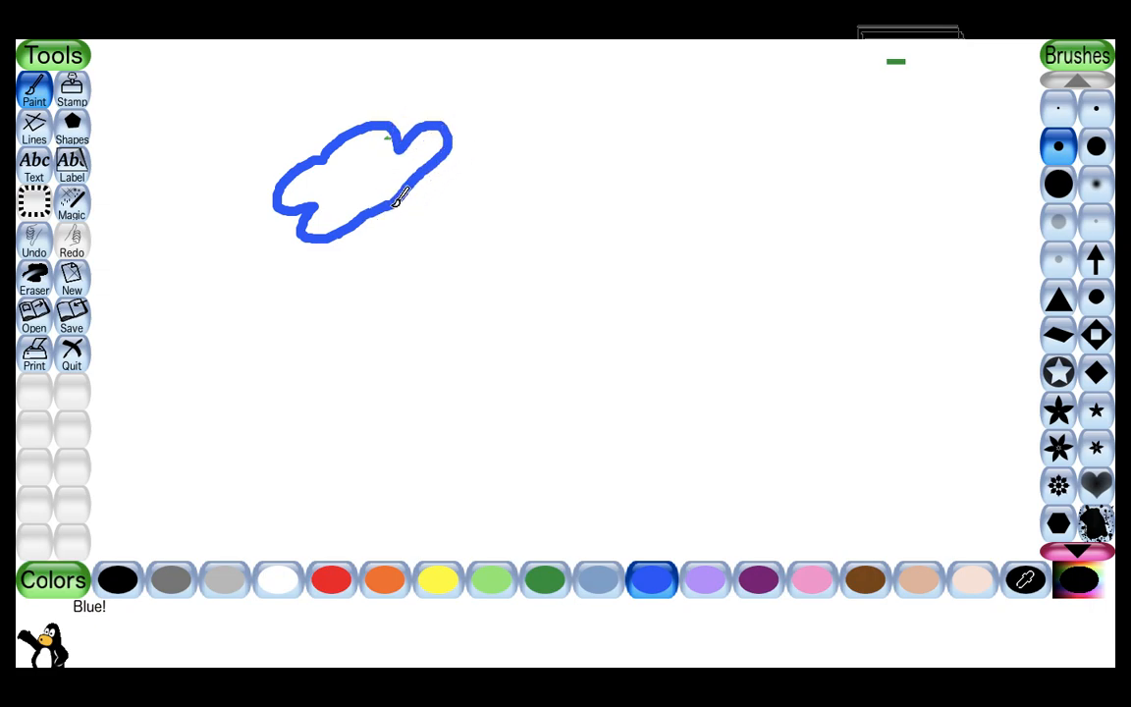
{"action": "mouse_move", "coordinate": [353, 182]}
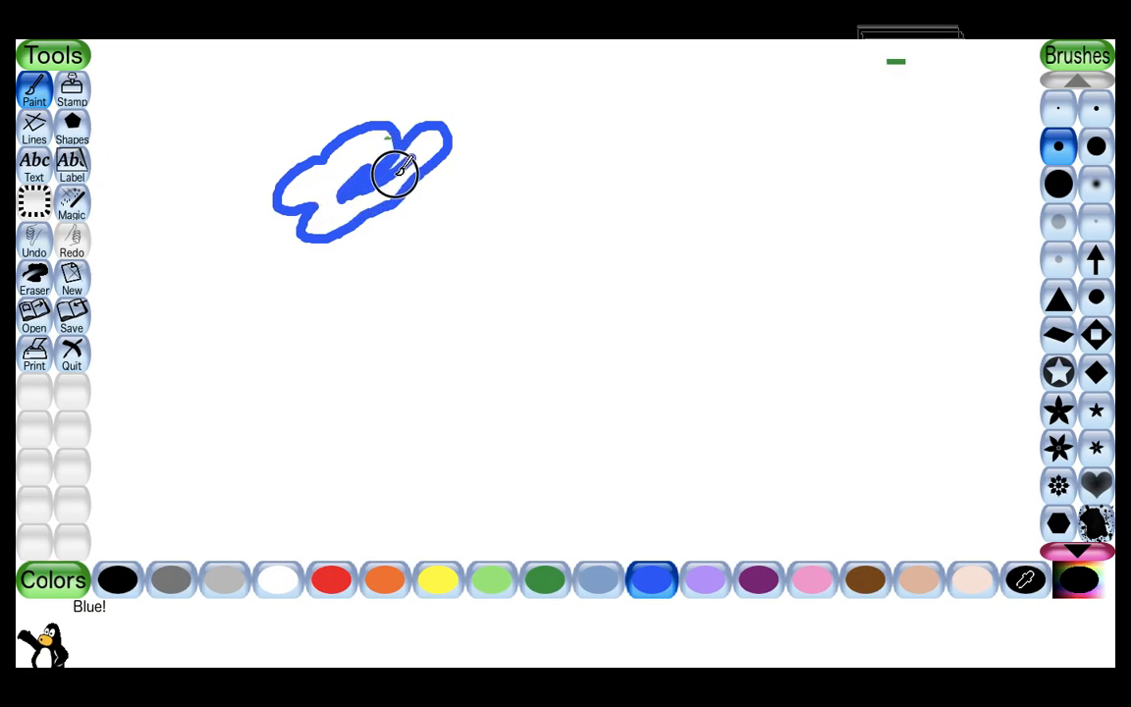
Scribble blue inside the left cloud and outline a second cloud at upper right.
{"action": "left_click_drag", "start_coordinate": [397, 172], "coordinate": [373, 133]}
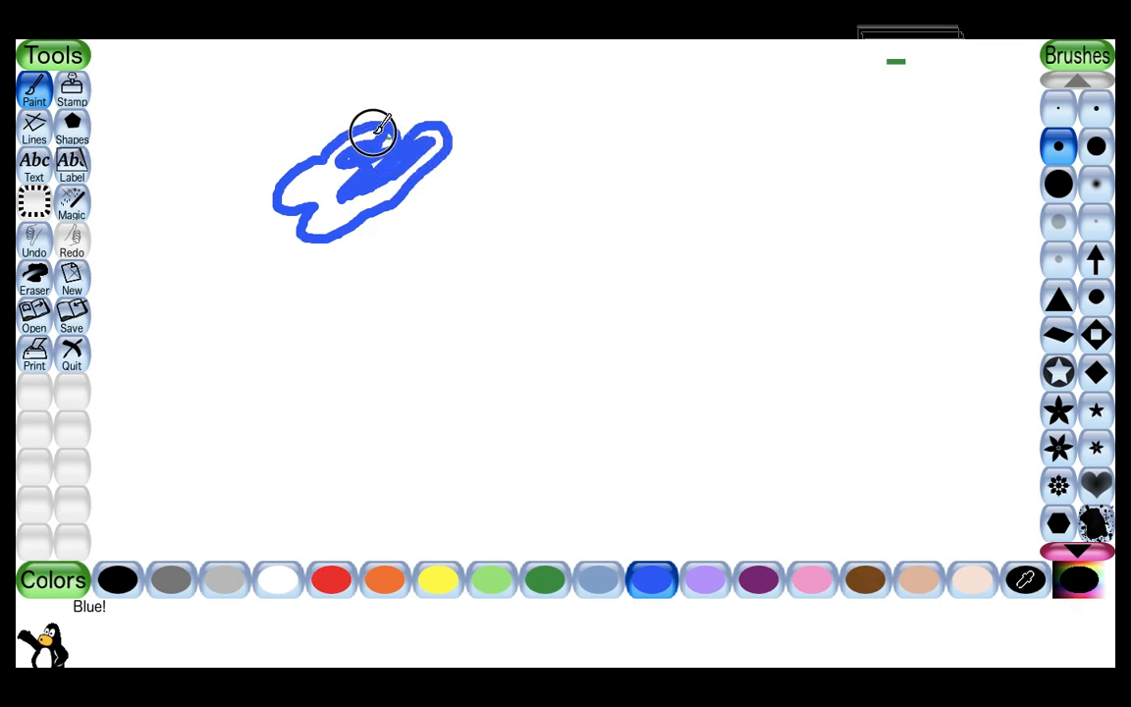
{"action": "left_click_drag", "start_coordinate": [376, 133], "coordinate": [410, 159]}
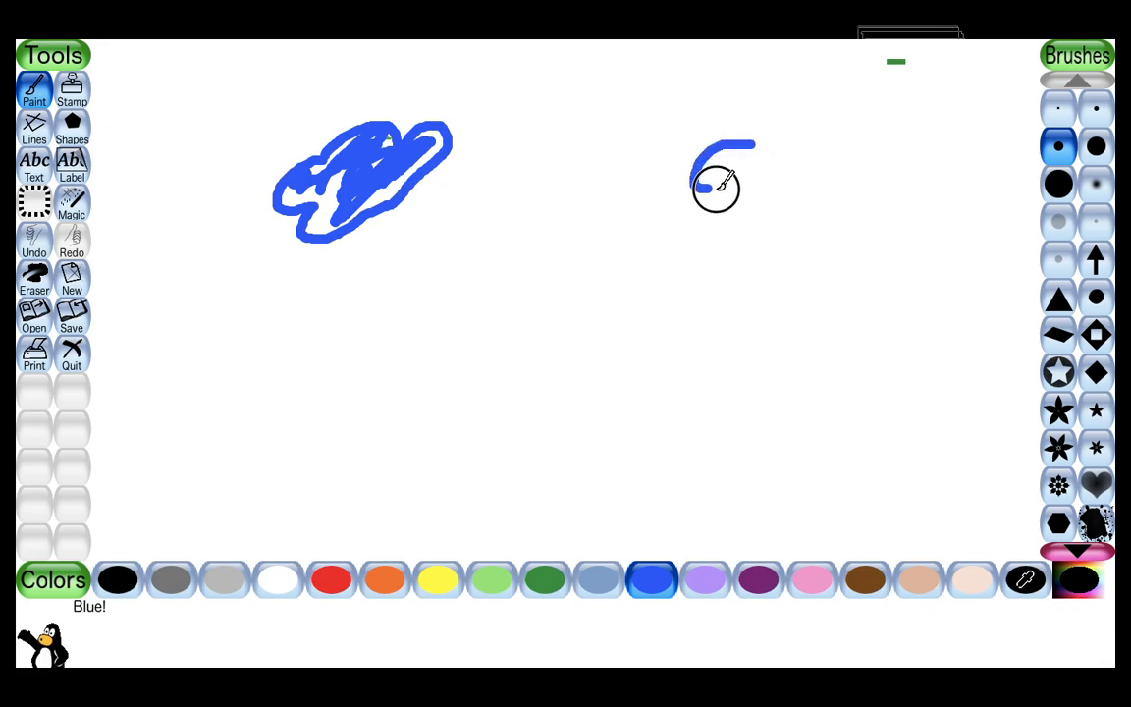
{"action": "left_click_drag", "start_coordinate": [716, 187], "coordinate": [849, 187]}
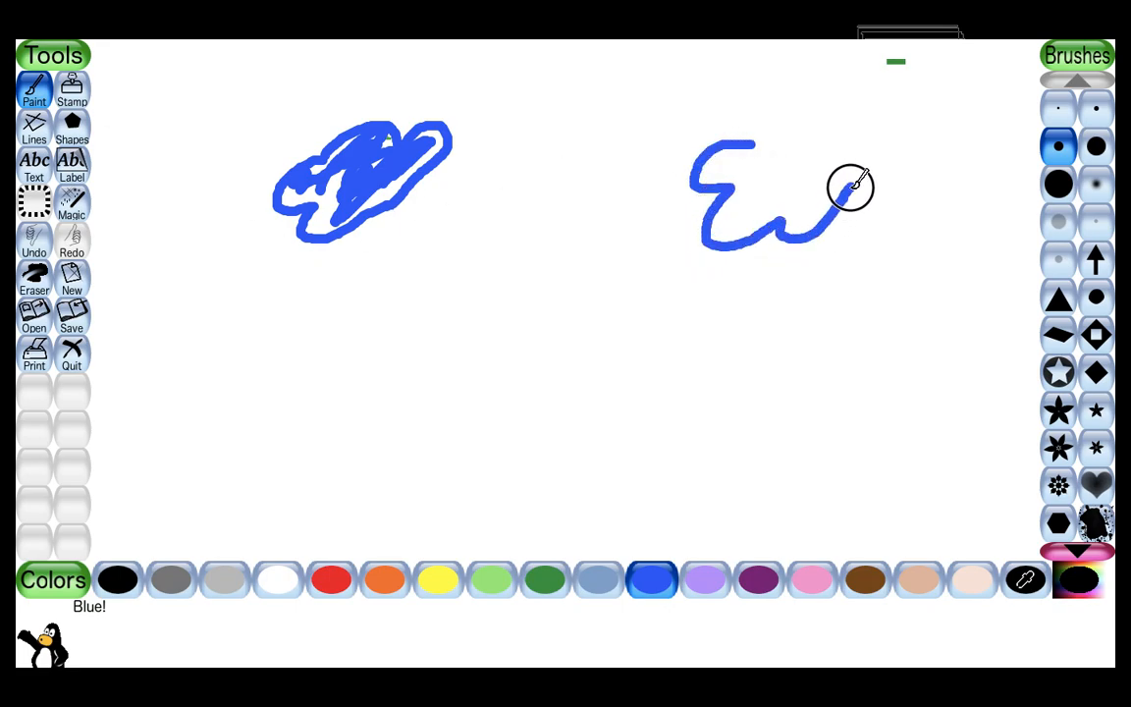
{"action": "left_click_drag", "start_coordinate": [849, 186], "coordinate": [749, 146]}
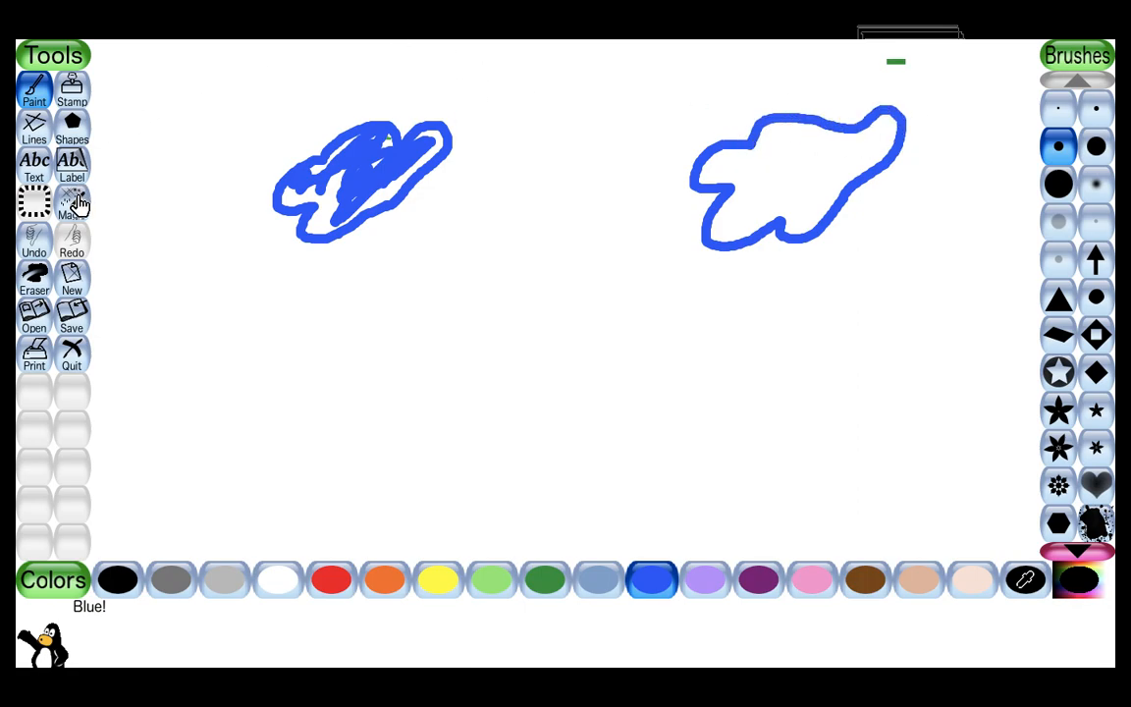
Fill the right cloud with solid blue using the Magic Fill effect.
{"action": "left_click", "coordinate": [71, 204]}
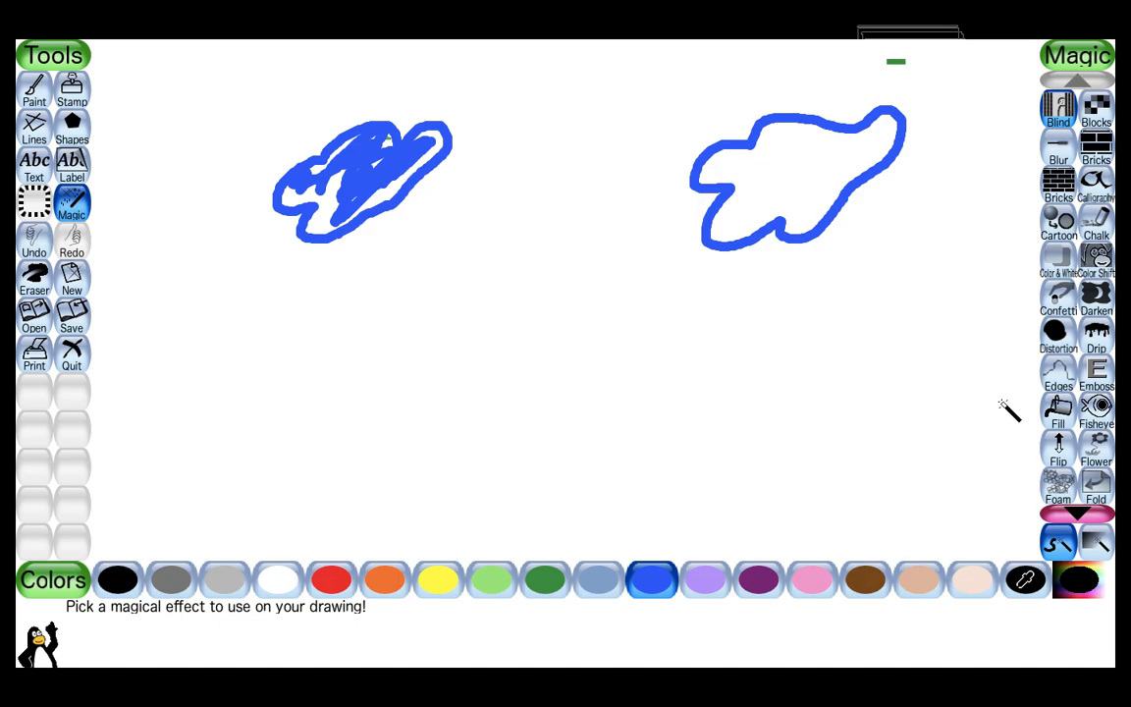
{"action": "left_click", "coordinate": [1058, 409]}
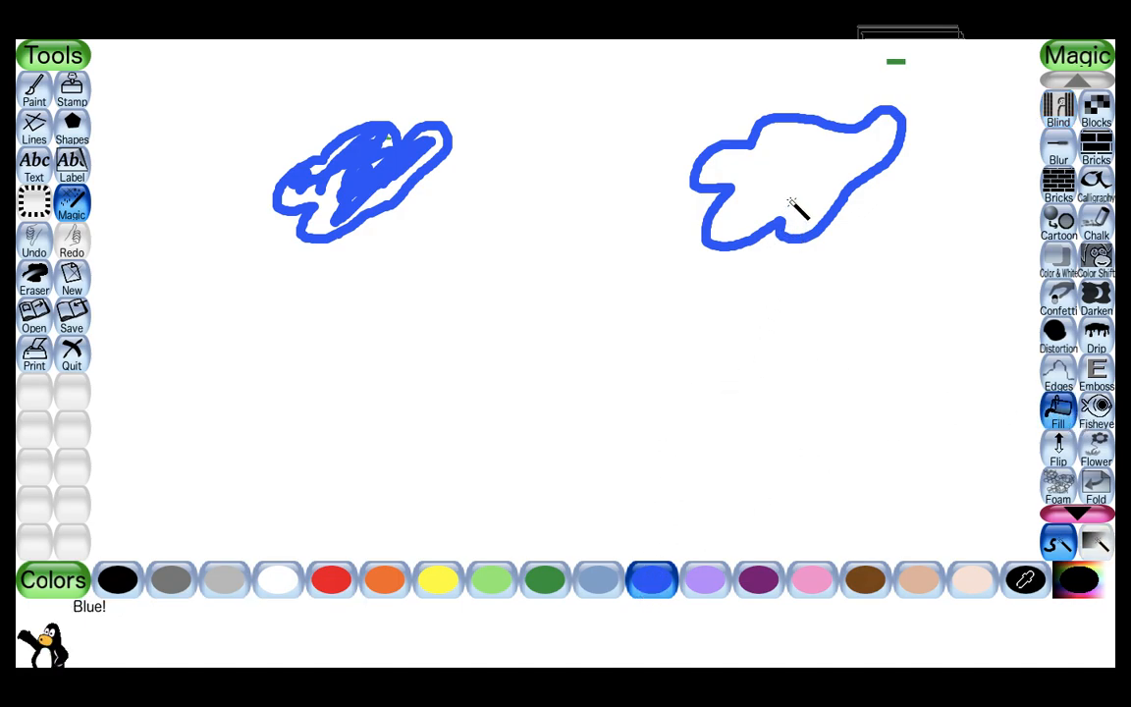
{"action": "left_click", "coordinate": [795, 203]}
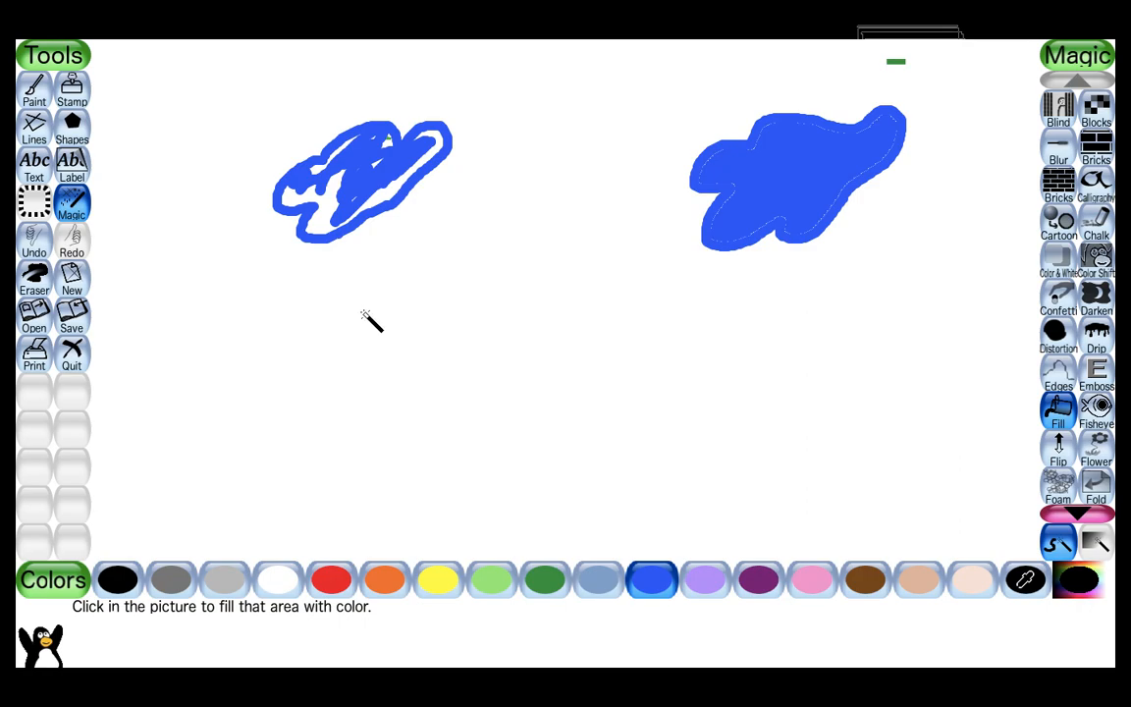
{"action": "left_click", "coordinate": [33, 88]}
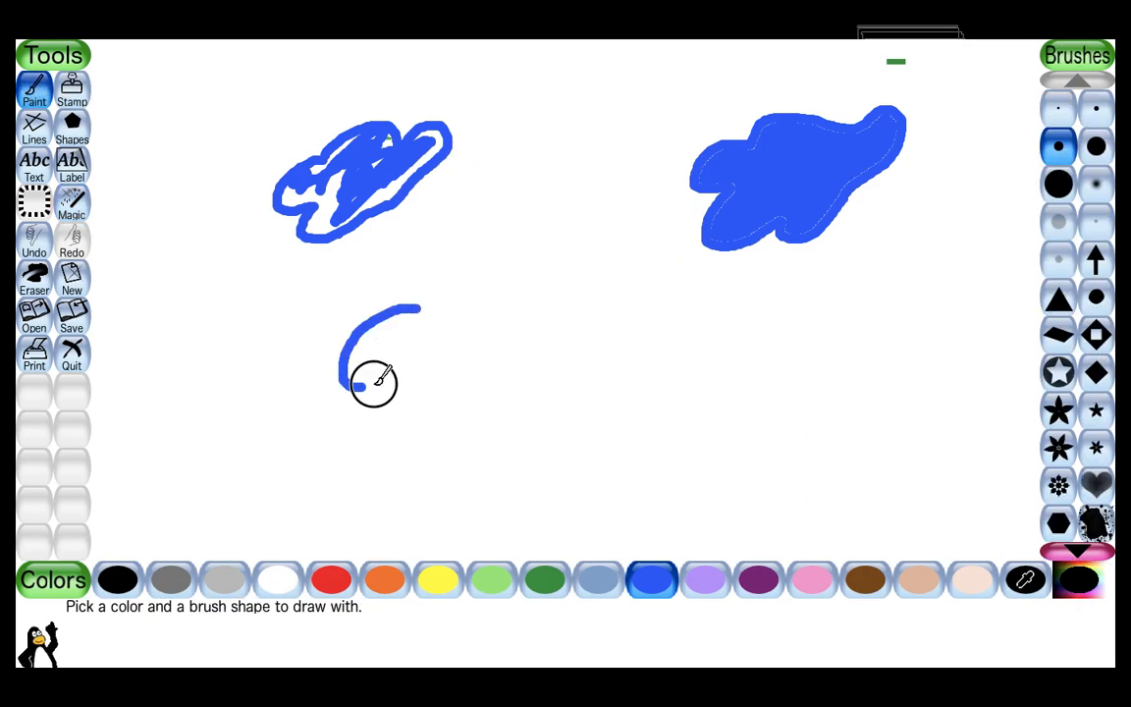
Draw a third blue cloud outline beneath the left cloud.
{"action": "left_click_drag", "start_coordinate": [373, 383], "coordinate": [441, 211]}
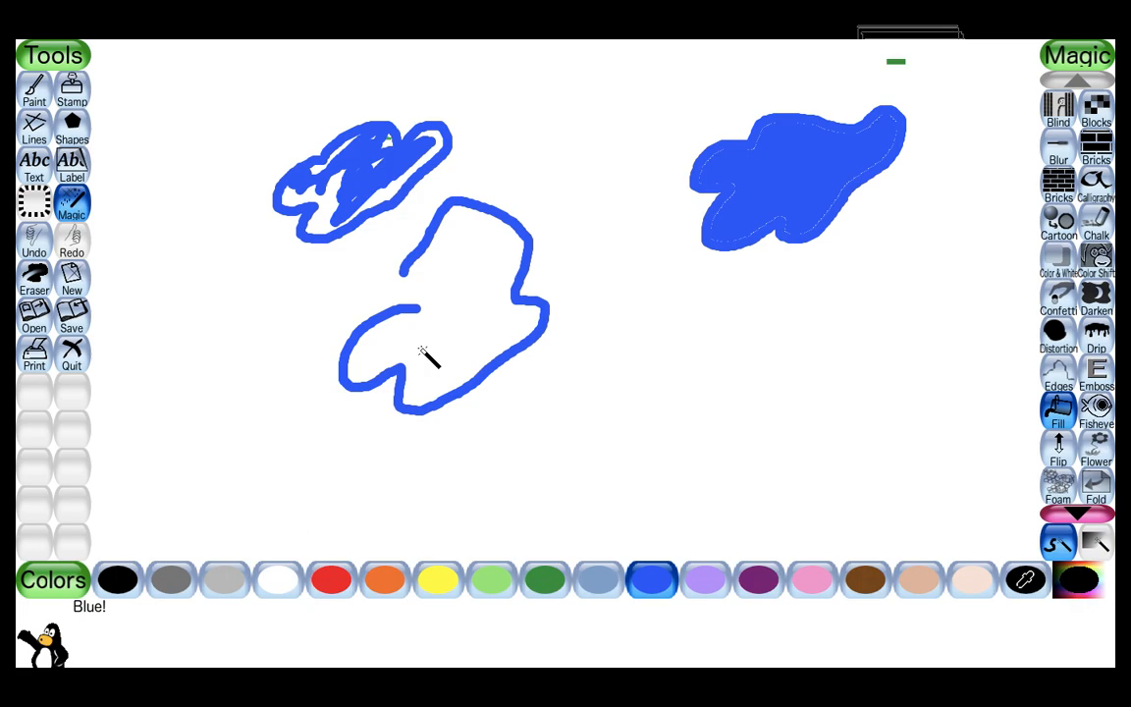
{"action": "left_click", "coordinate": [437, 339]}
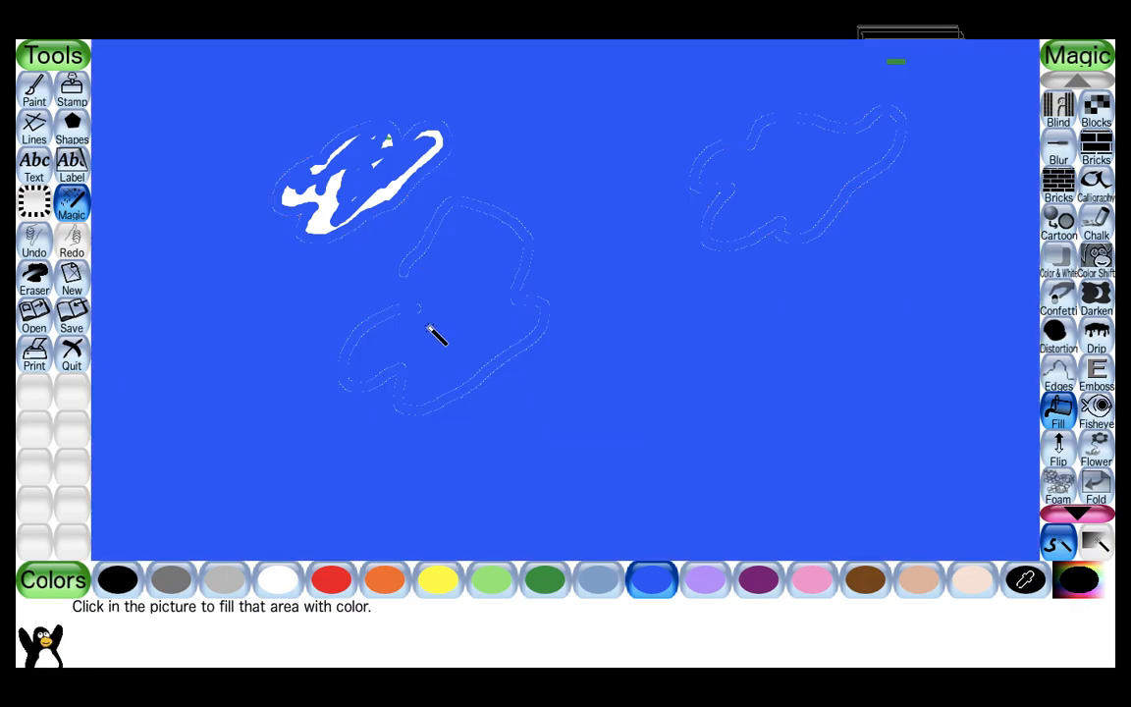
{"action": "mouse_move", "coordinate": [309, 353]}
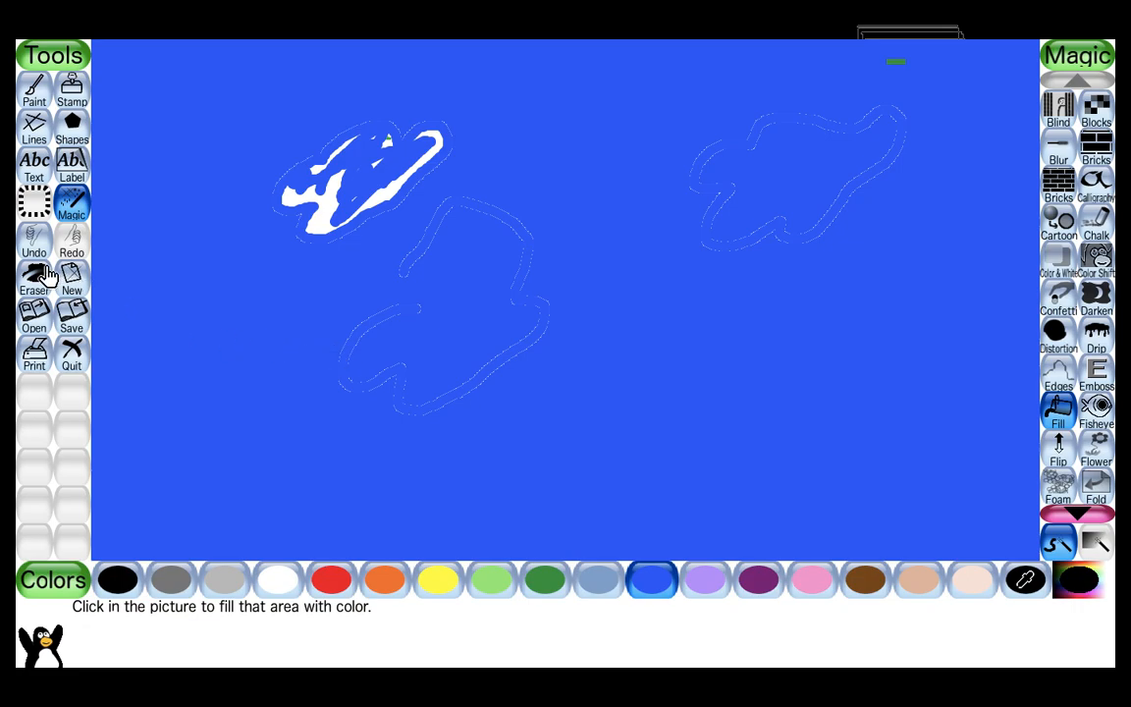
{"action": "mouse_move", "coordinate": [35, 243]}
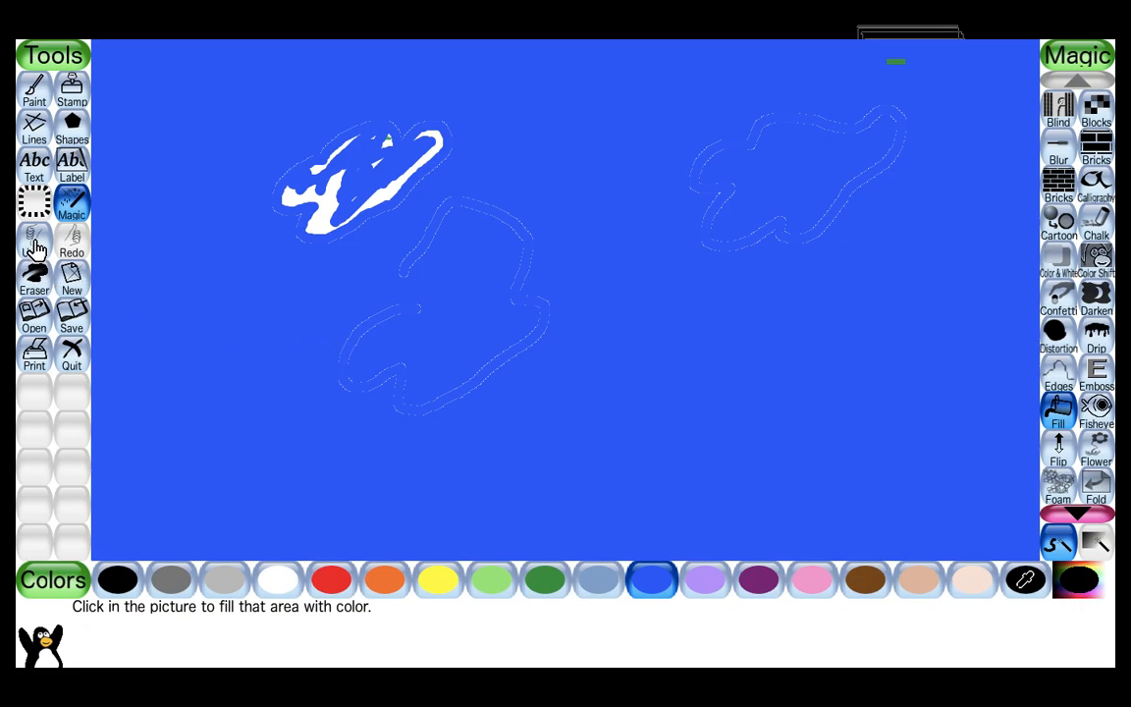
{"action": "left_click", "coordinate": [34, 235]}
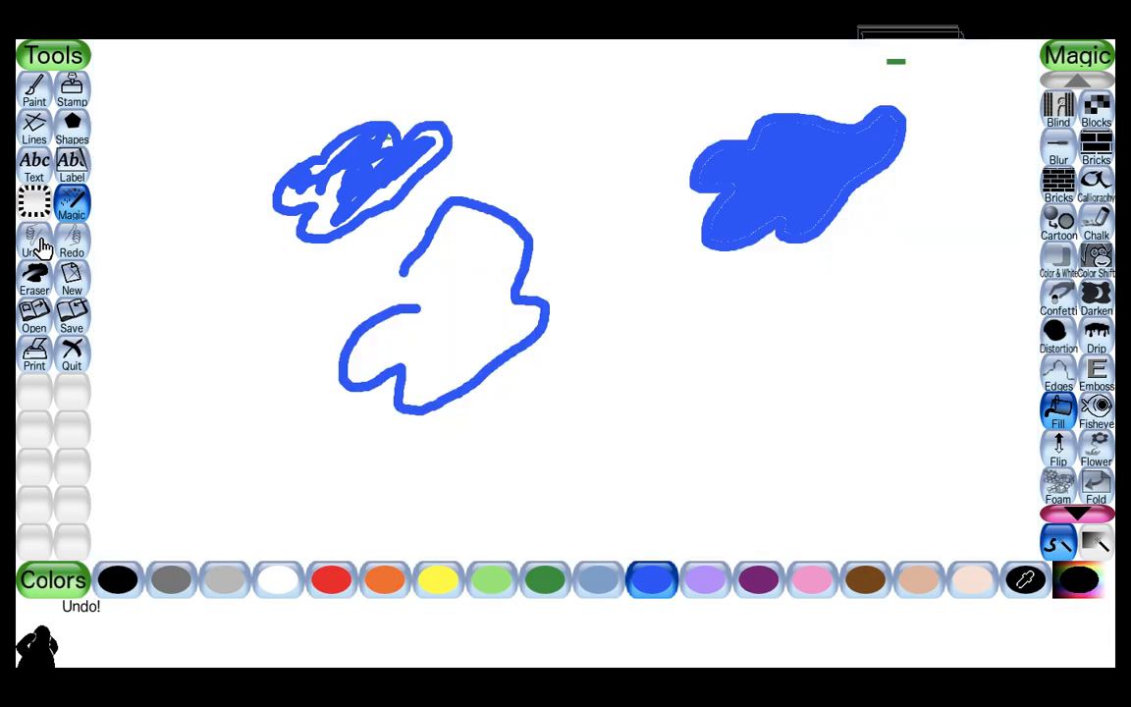
{"action": "mouse_move", "coordinate": [295, 403]}
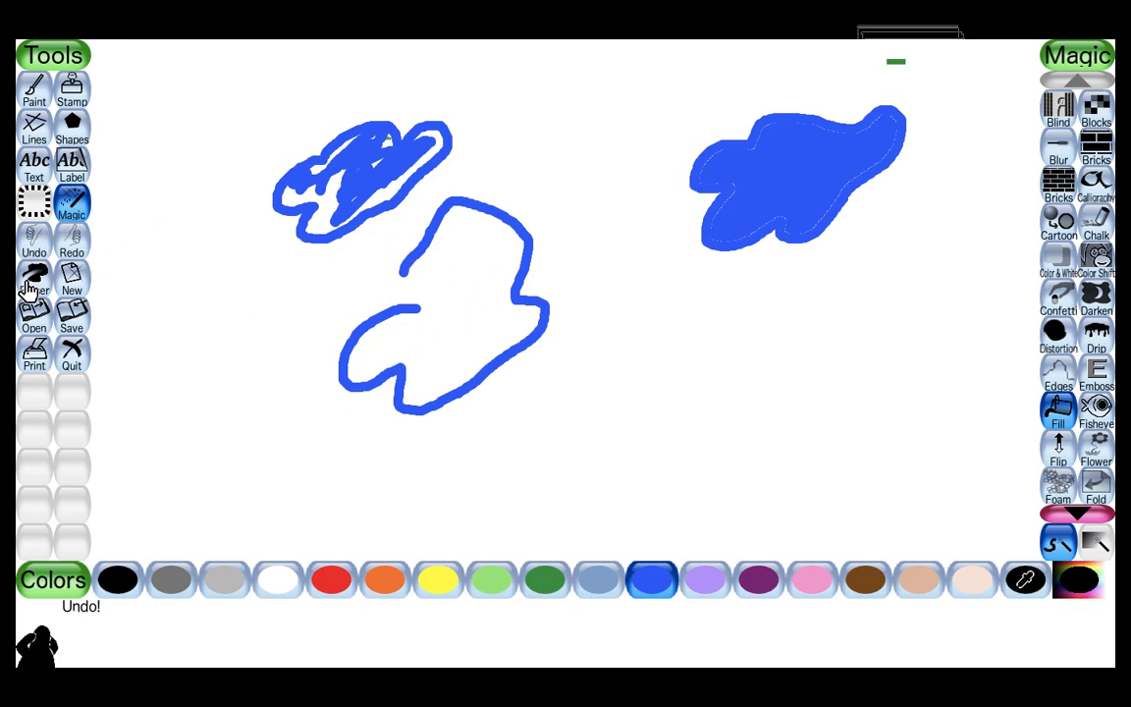
Erase both left cloud outlines with the large square eraser.
{"action": "left_click", "coordinate": [34, 280]}
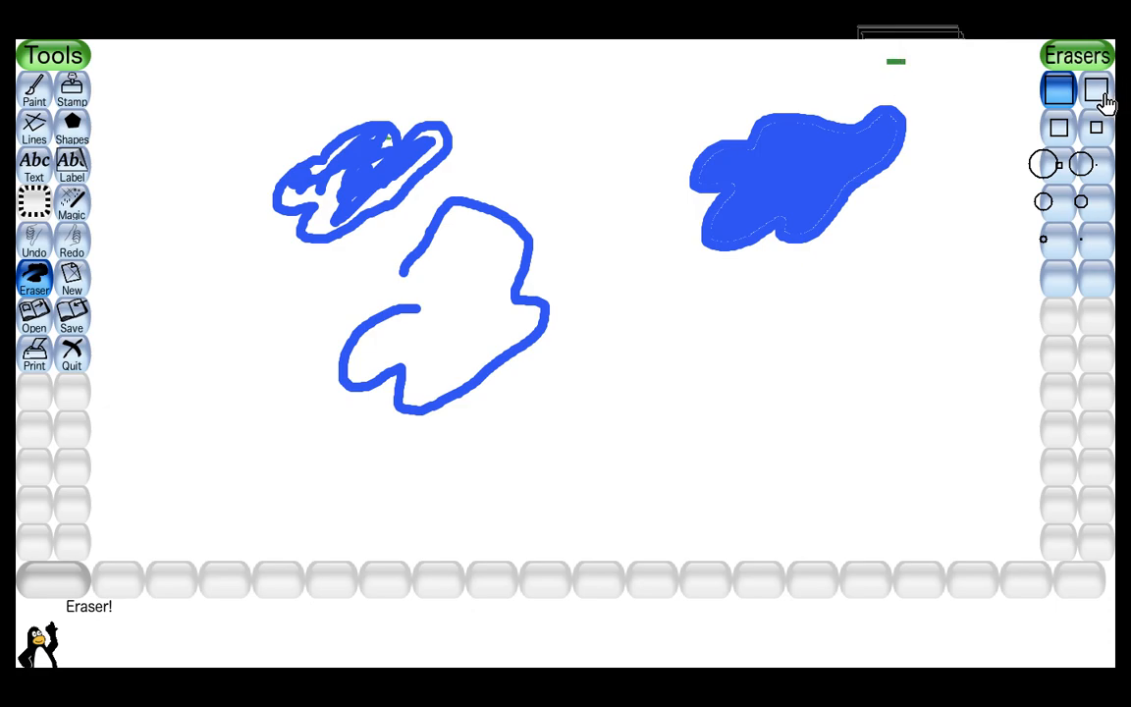
{"action": "left_click", "coordinate": [1095, 90]}
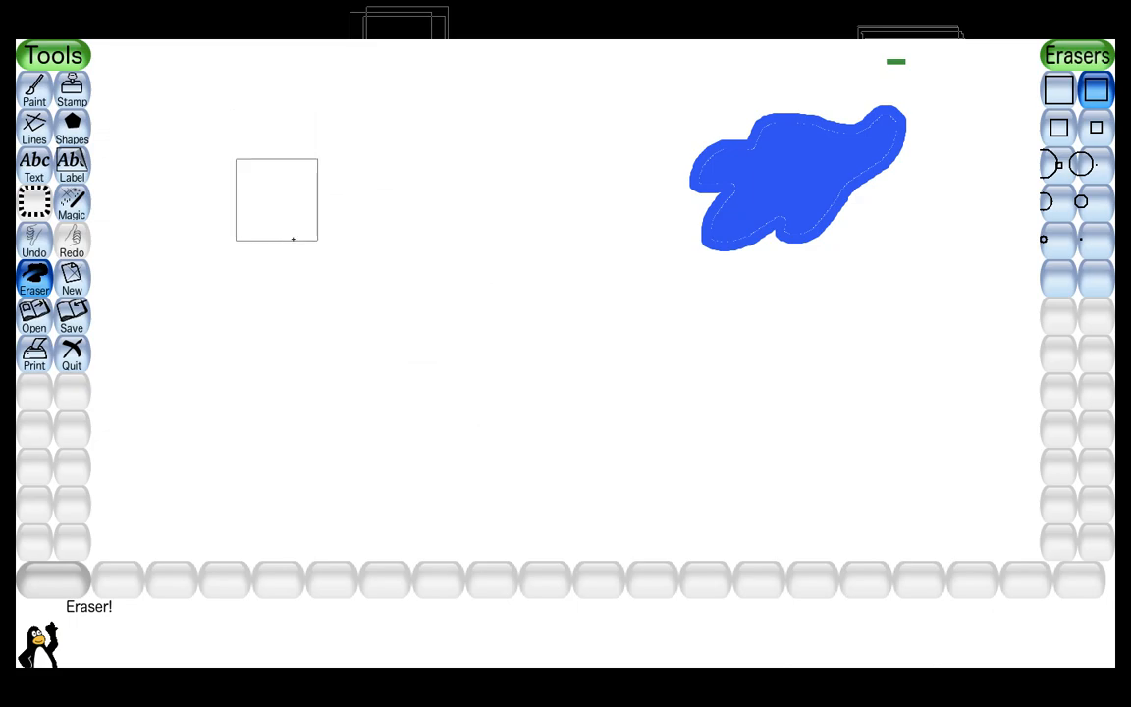
{"action": "left_click", "coordinate": [33, 94]}
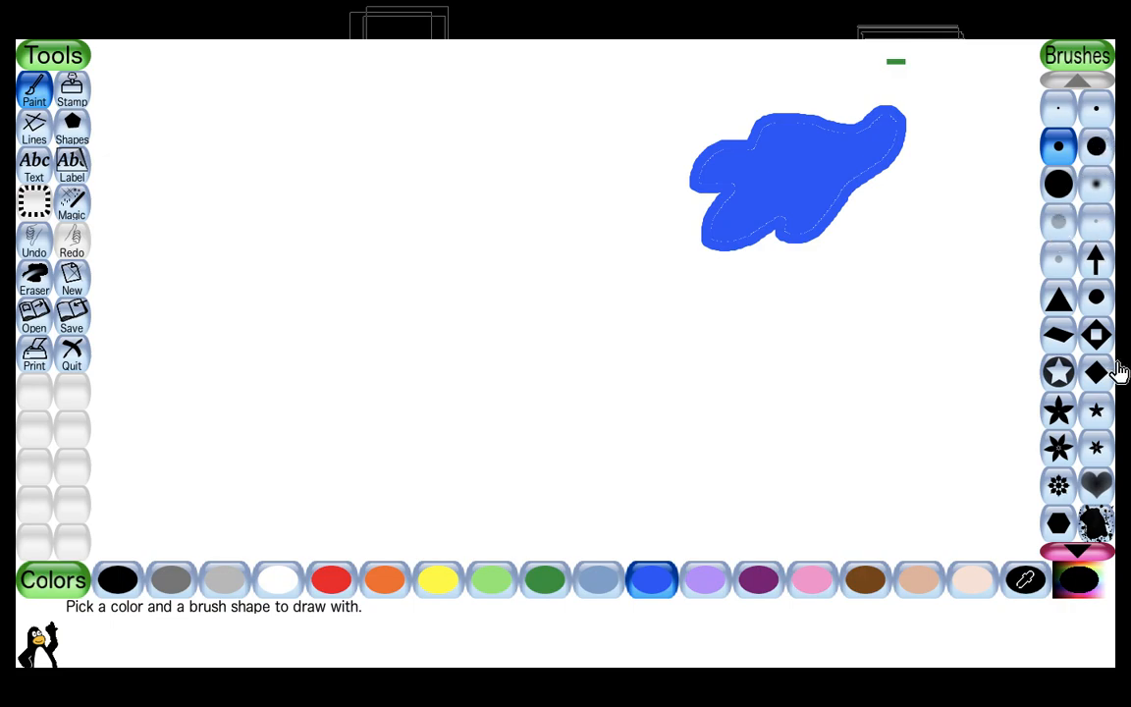
{"action": "mouse_move", "coordinate": [1099, 113]}
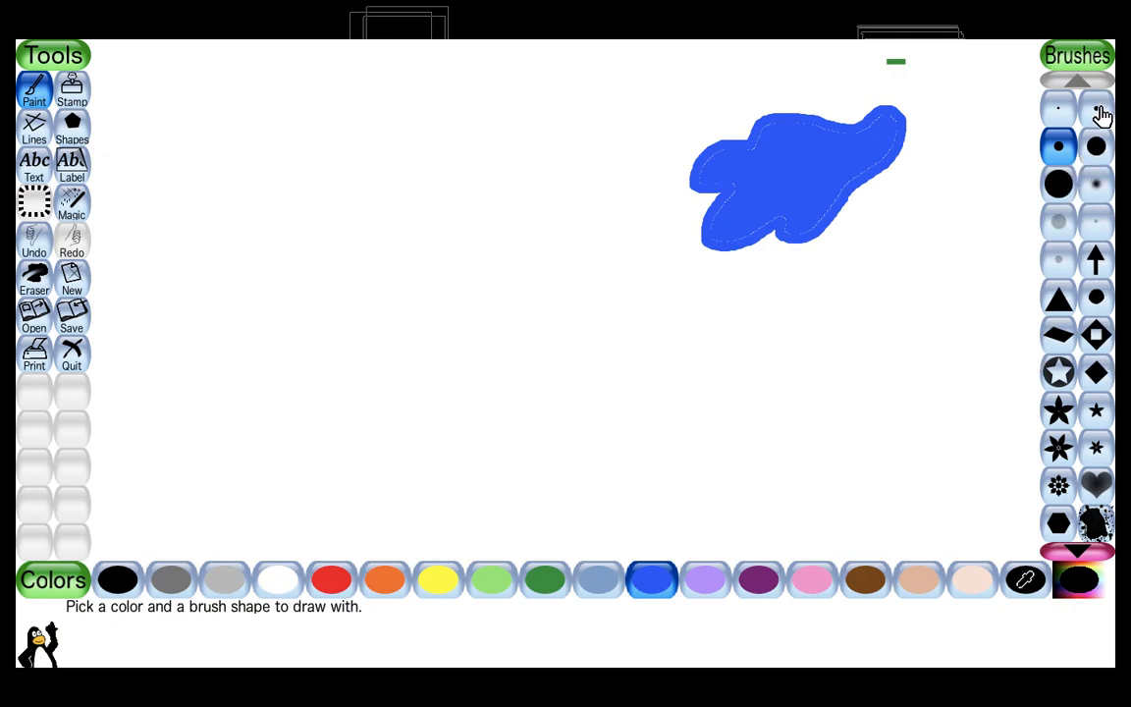
Redraw an upper-left cloud outline, then paint a yellow sun with spiky rays.
{"action": "left_click", "coordinate": [1095, 146]}
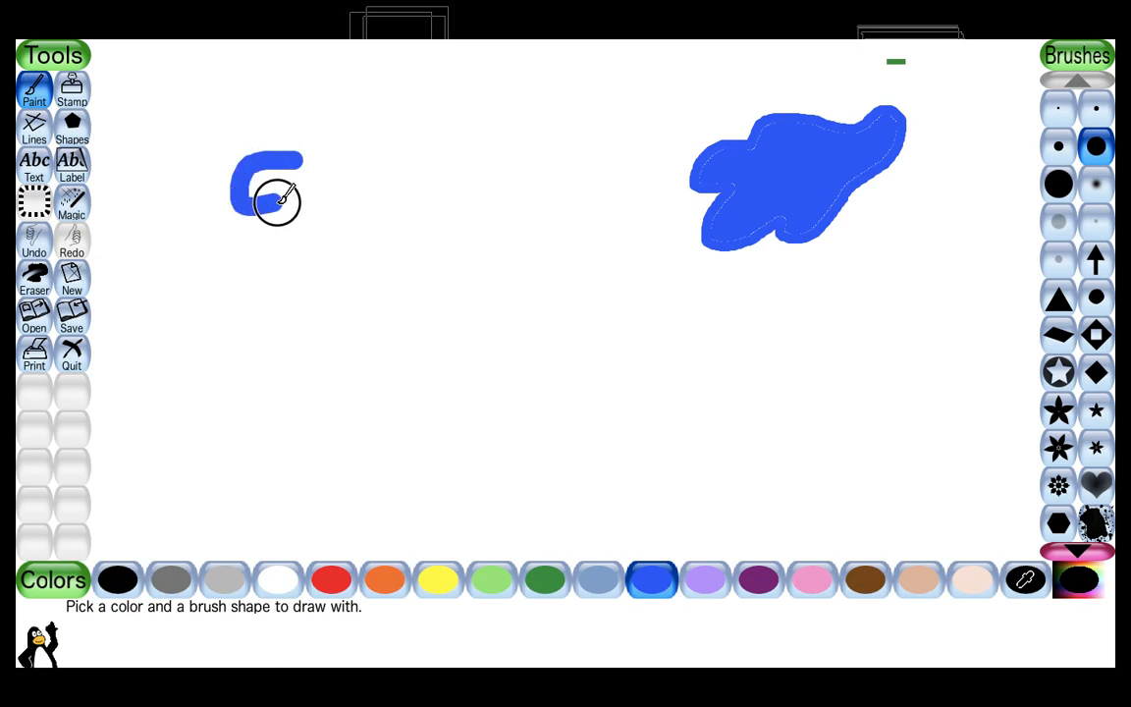
{"action": "left_click_drag", "start_coordinate": [278, 201], "coordinate": [373, 126]}
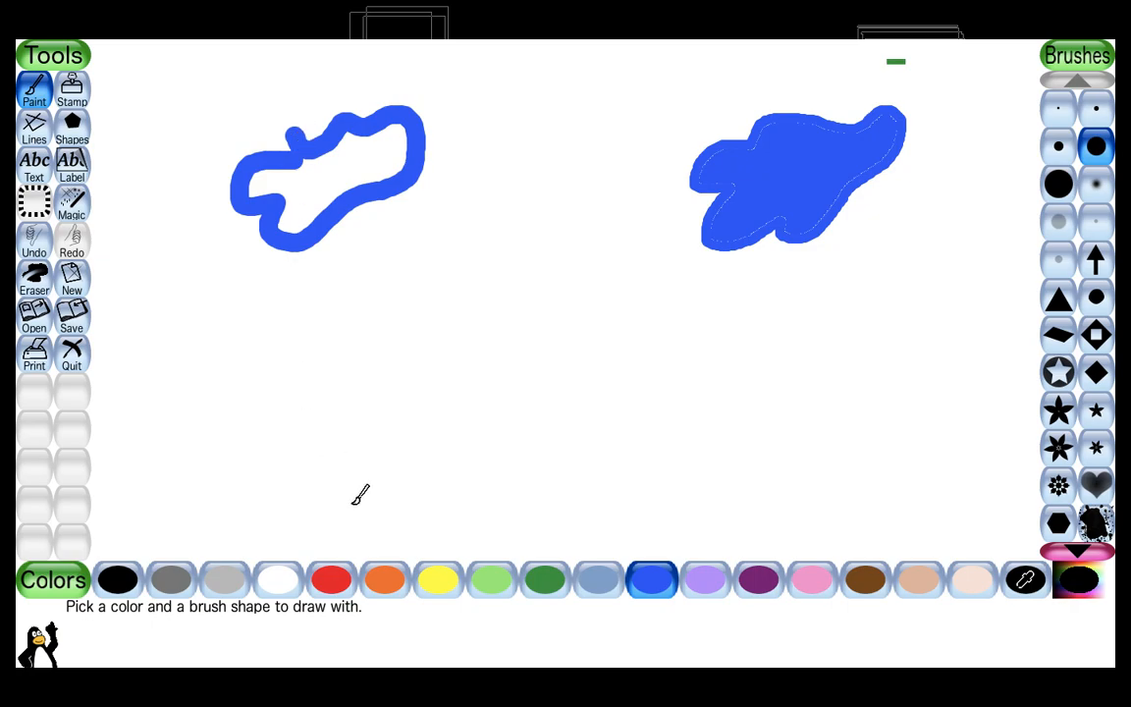
{"action": "left_click", "coordinate": [438, 578]}
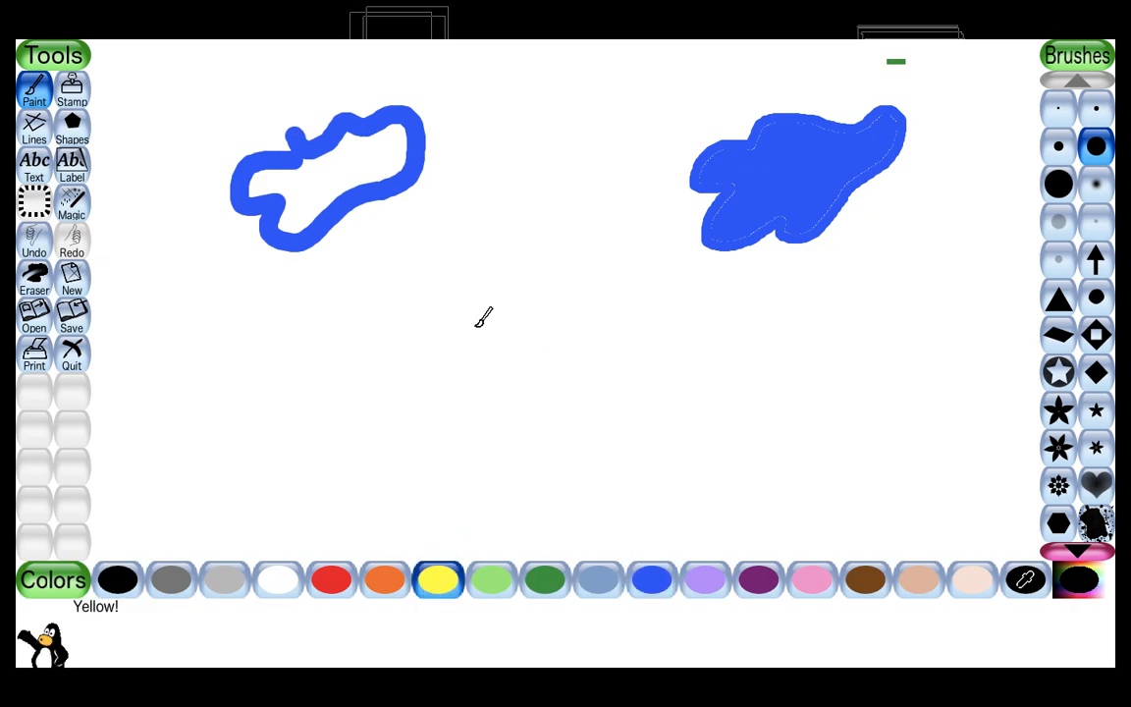
{"action": "left_click", "coordinate": [474, 337]}
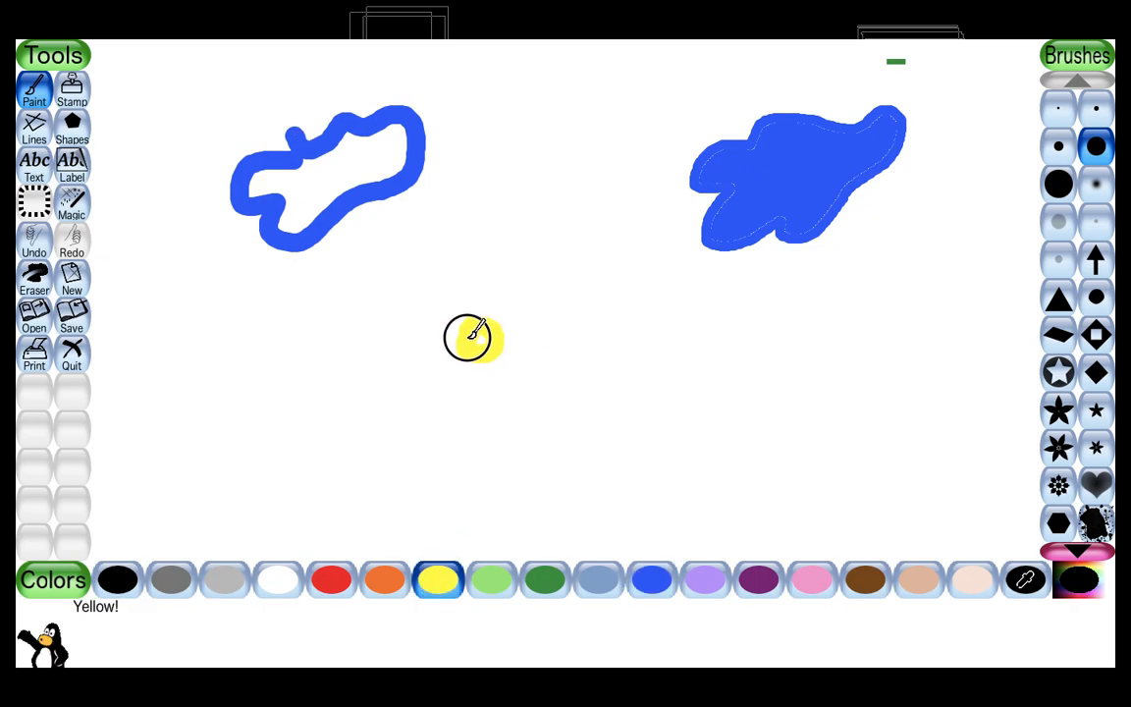
{"action": "mouse_move", "coordinate": [462, 329]}
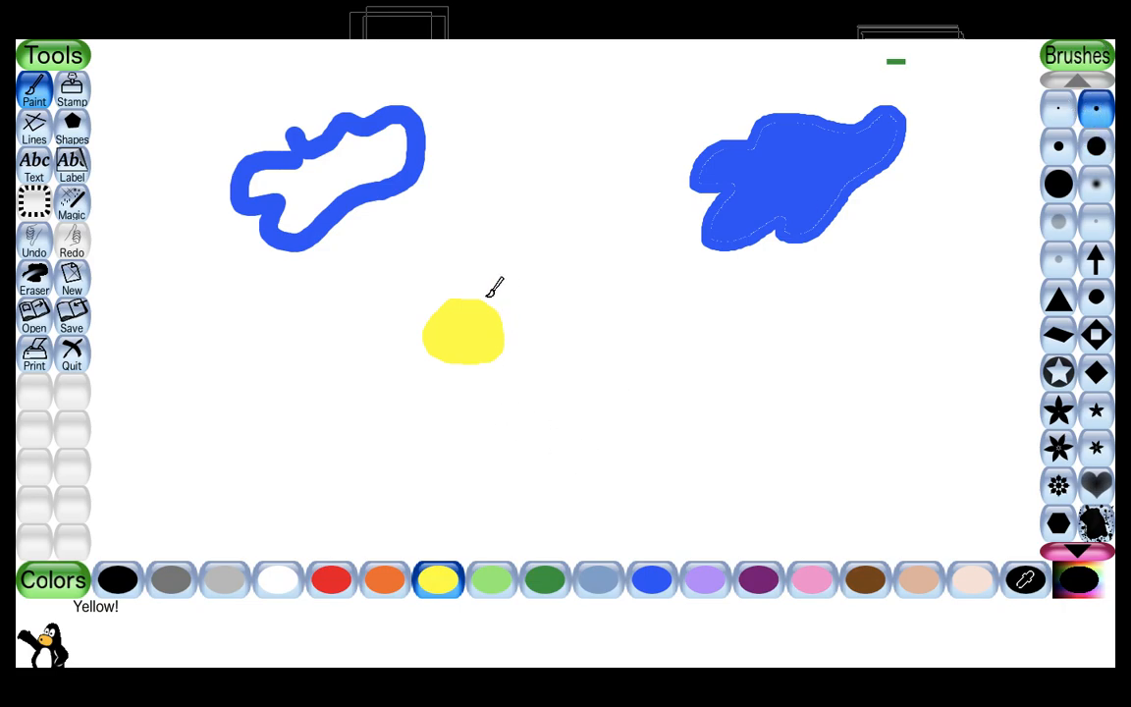
{"action": "left_click_drag", "start_coordinate": [472, 344], "coordinate": [485, 255]}
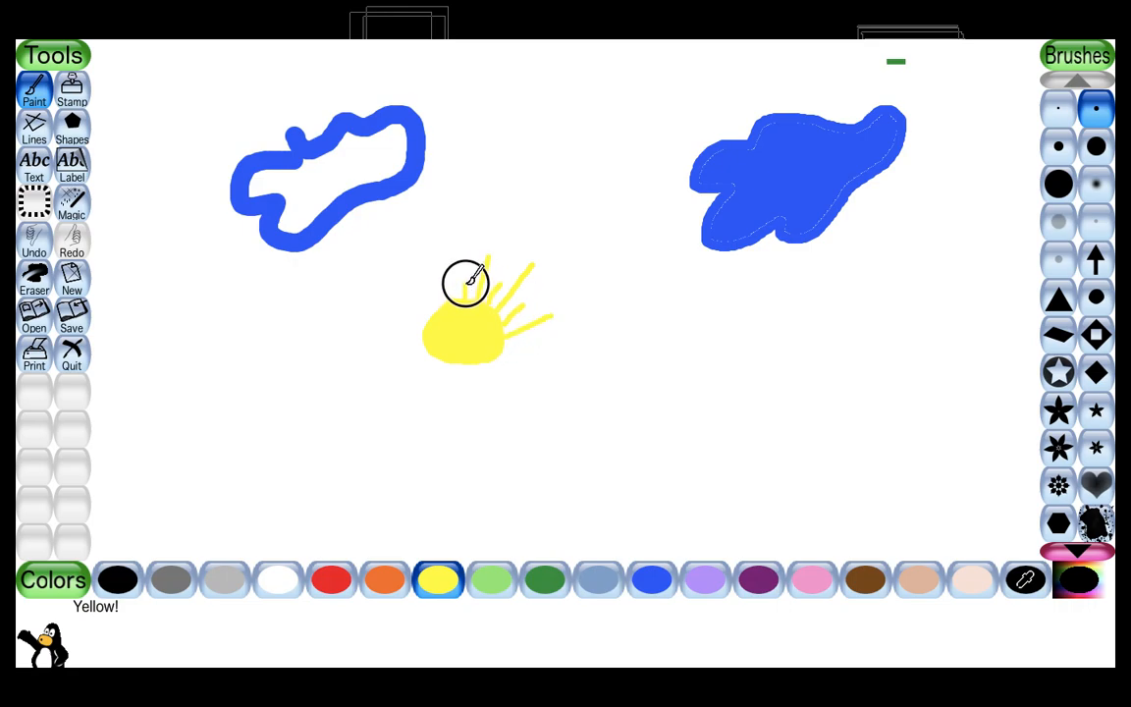
{"action": "mouse_move", "coordinate": [432, 260]}
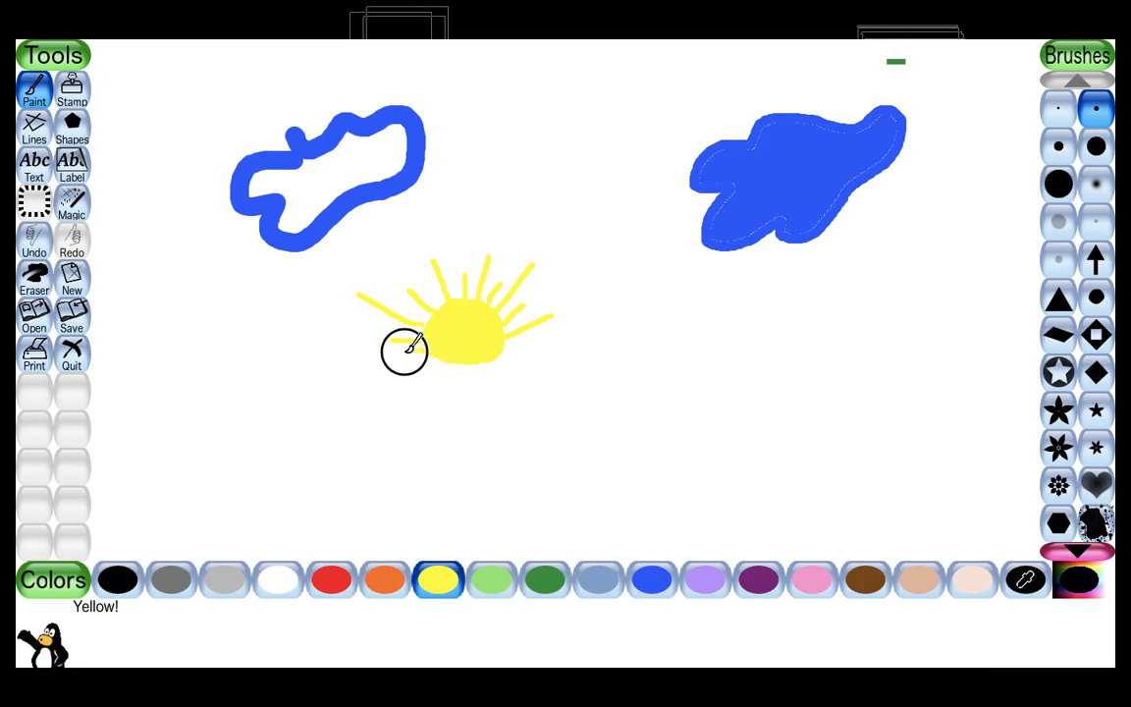
{"action": "mouse_move", "coordinate": [417, 370]}
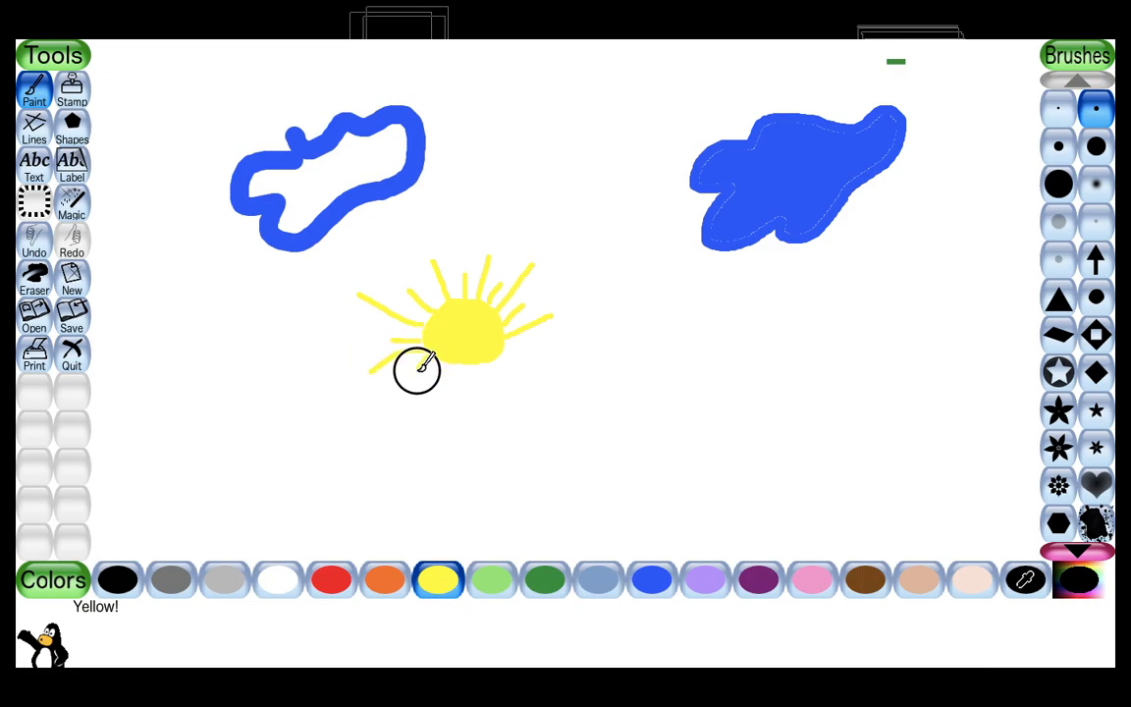
{"action": "left_click_drag", "start_coordinate": [417, 370], "coordinate": [427, 427]}
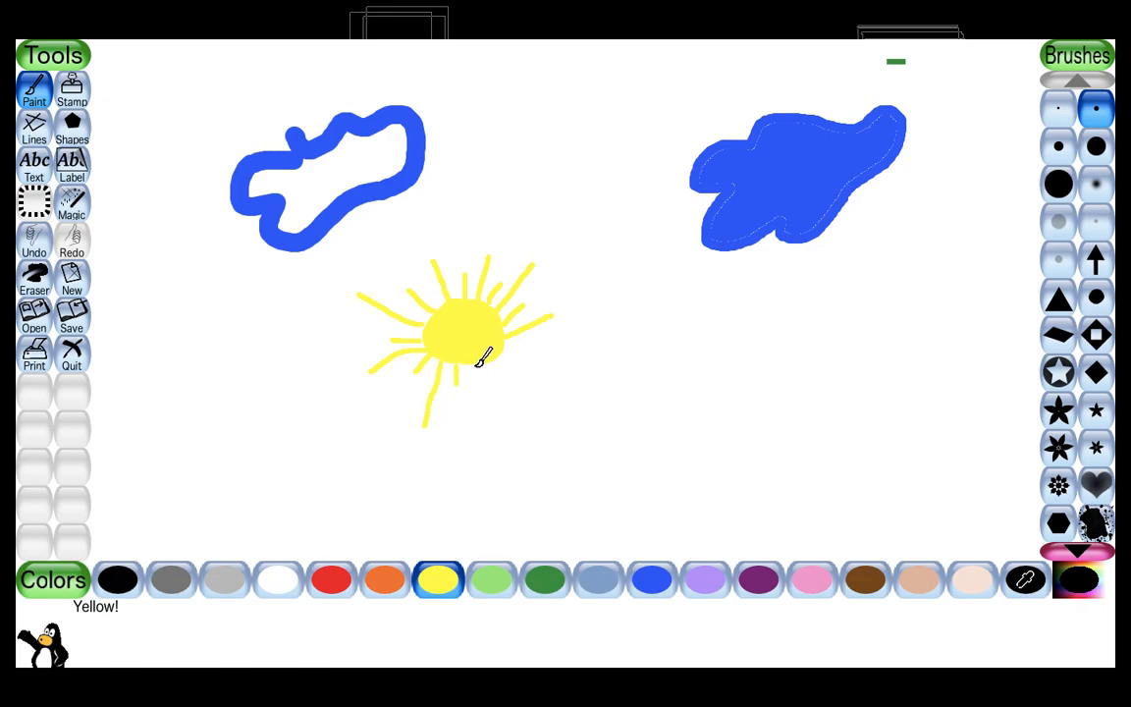
{"action": "left_click_drag", "start_coordinate": [481, 353], "coordinate": [496, 412]}
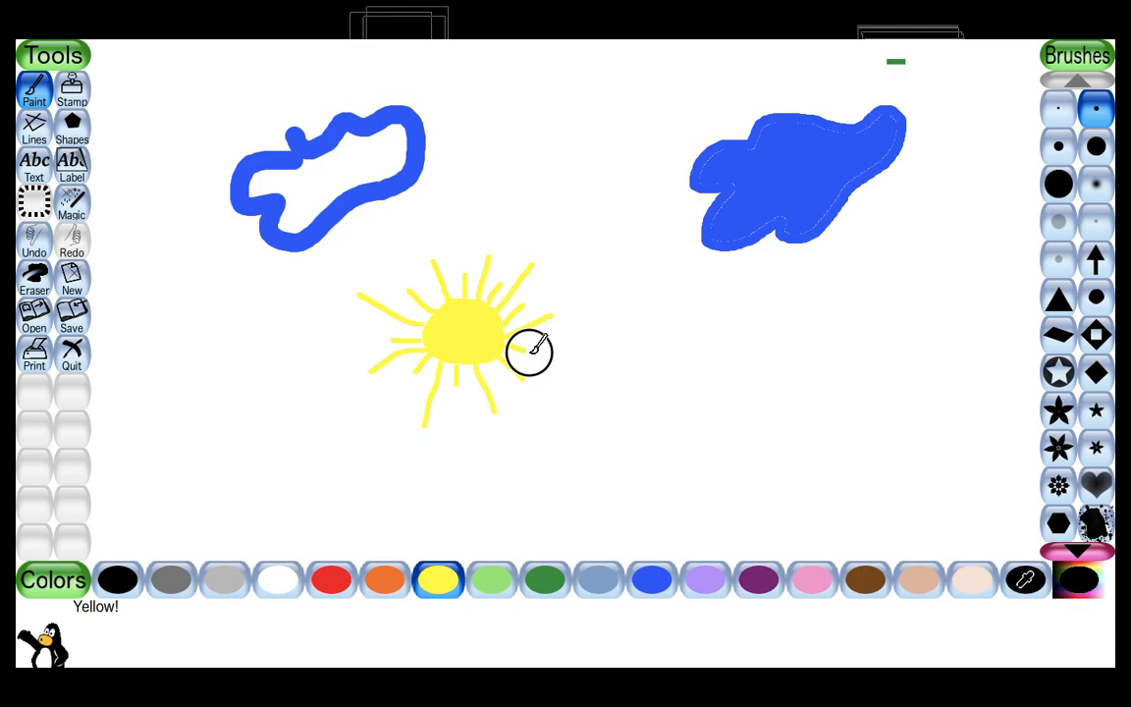
{"action": "mouse_move", "coordinate": [196, 388]}
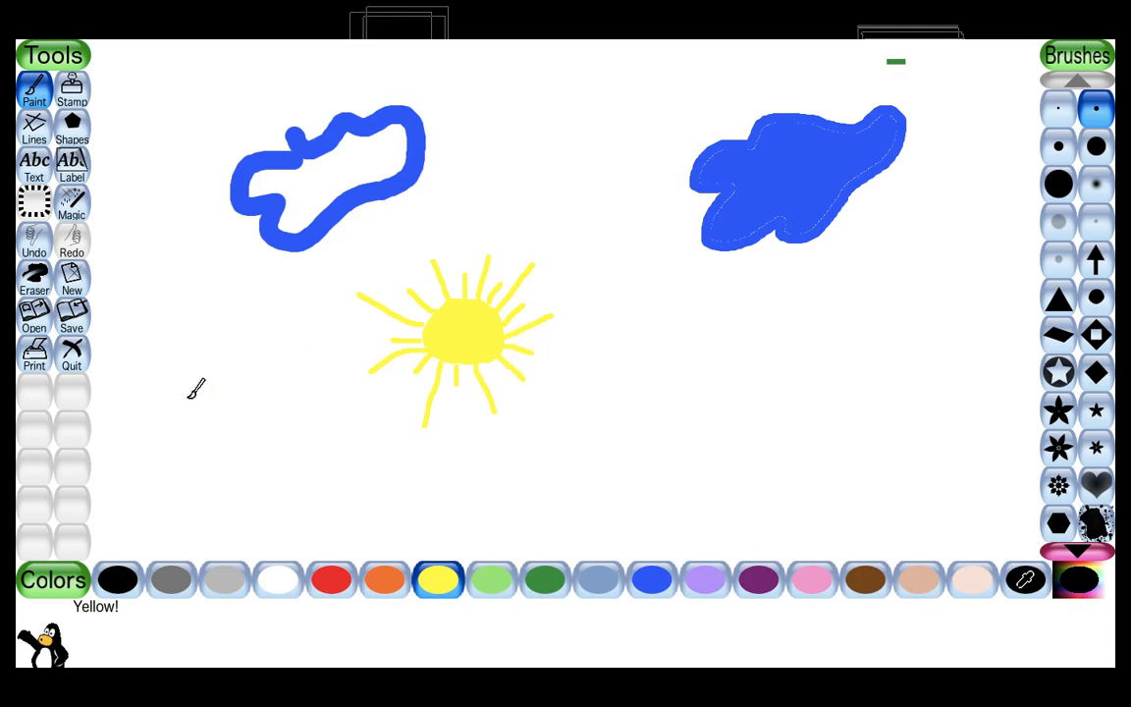
Switch the paint colour to black for the sun's face.
{"action": "left_click", "coordinate": [117, 579]}
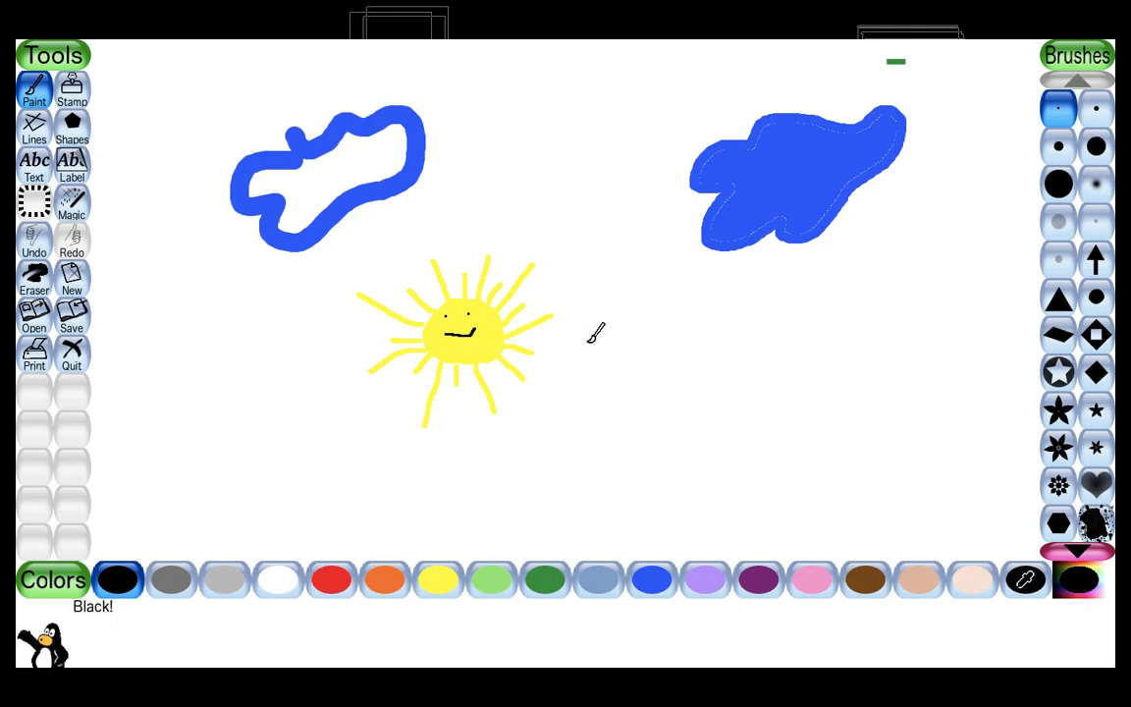
{"action": "mouse_move", "coordinate": [631, 403]}
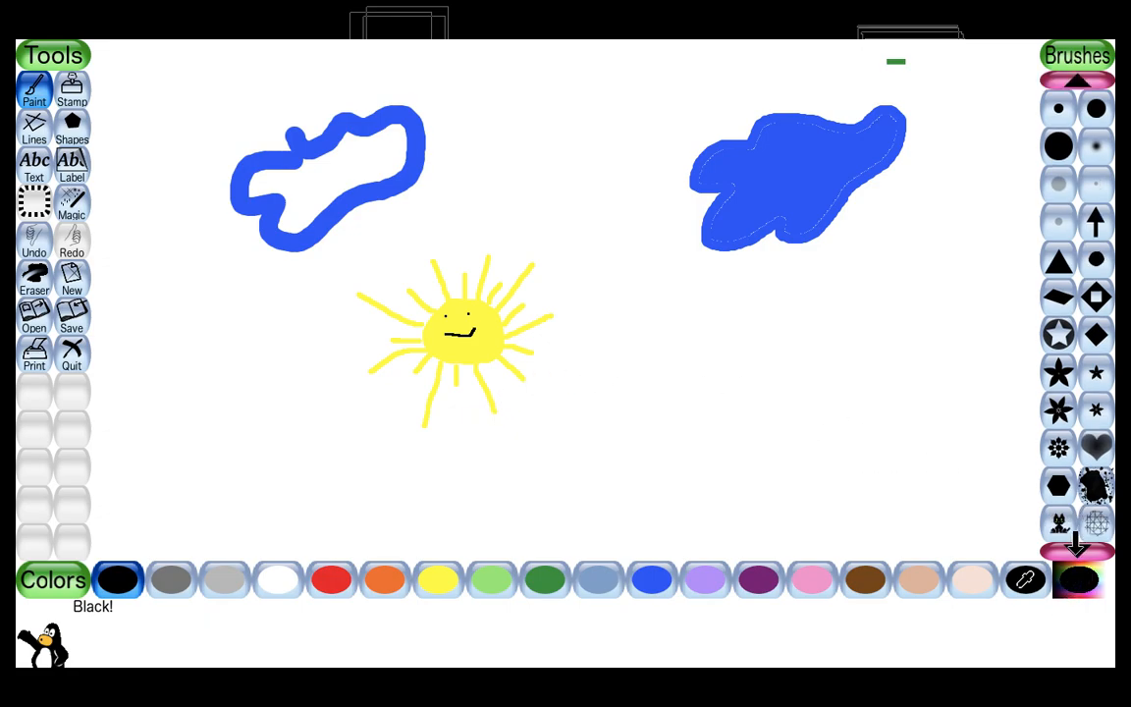
Paint dark green leafy bushes along the bottom, from the left toward the middle.
{"action": "left_click", "coordinate": [1076, 544]}
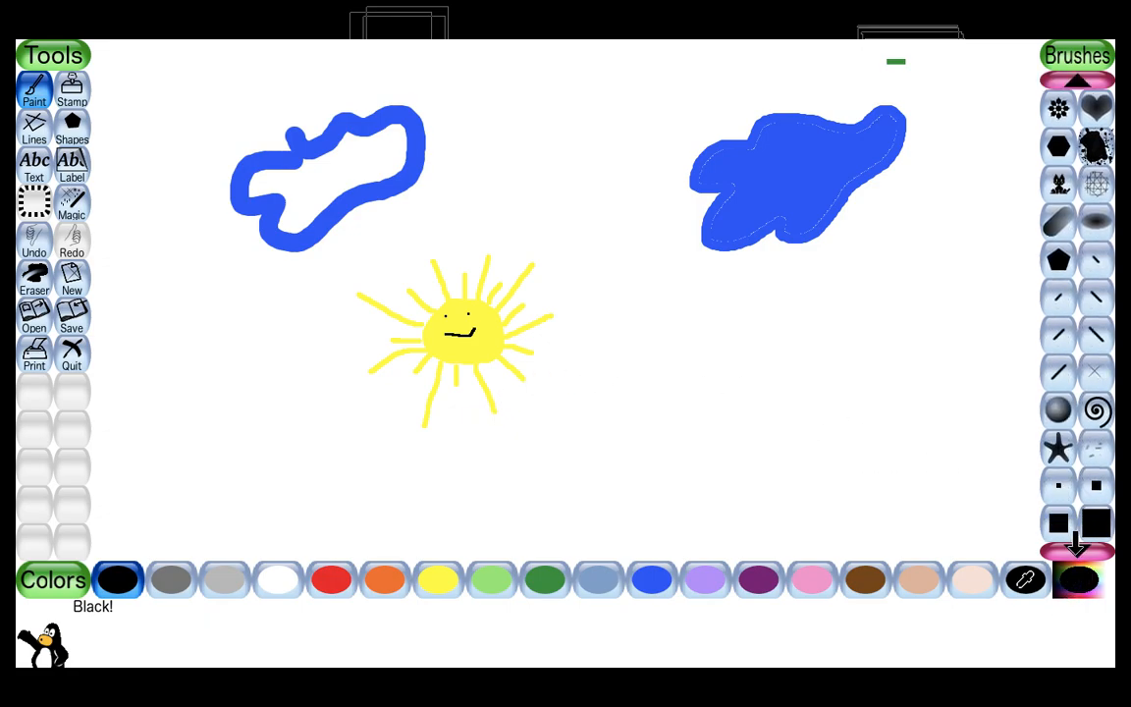
{"action": "left_click", "coordinate": [1077, 544]}
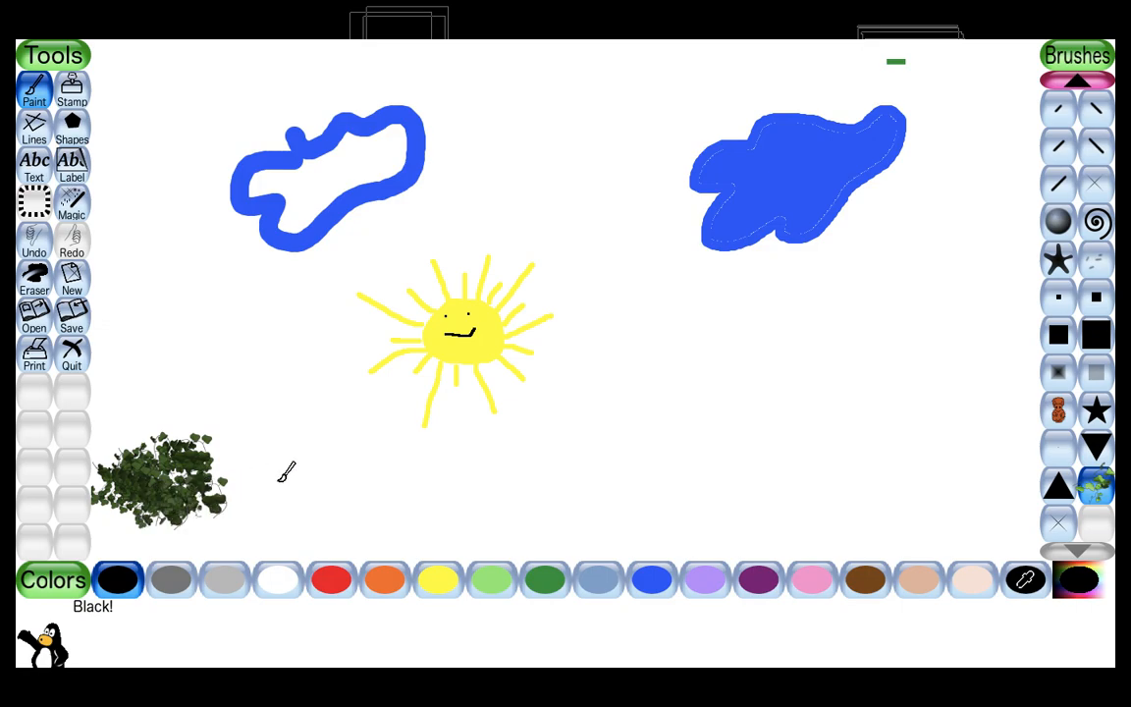
{"action": "left_click", "coordinate": [545, 579]}
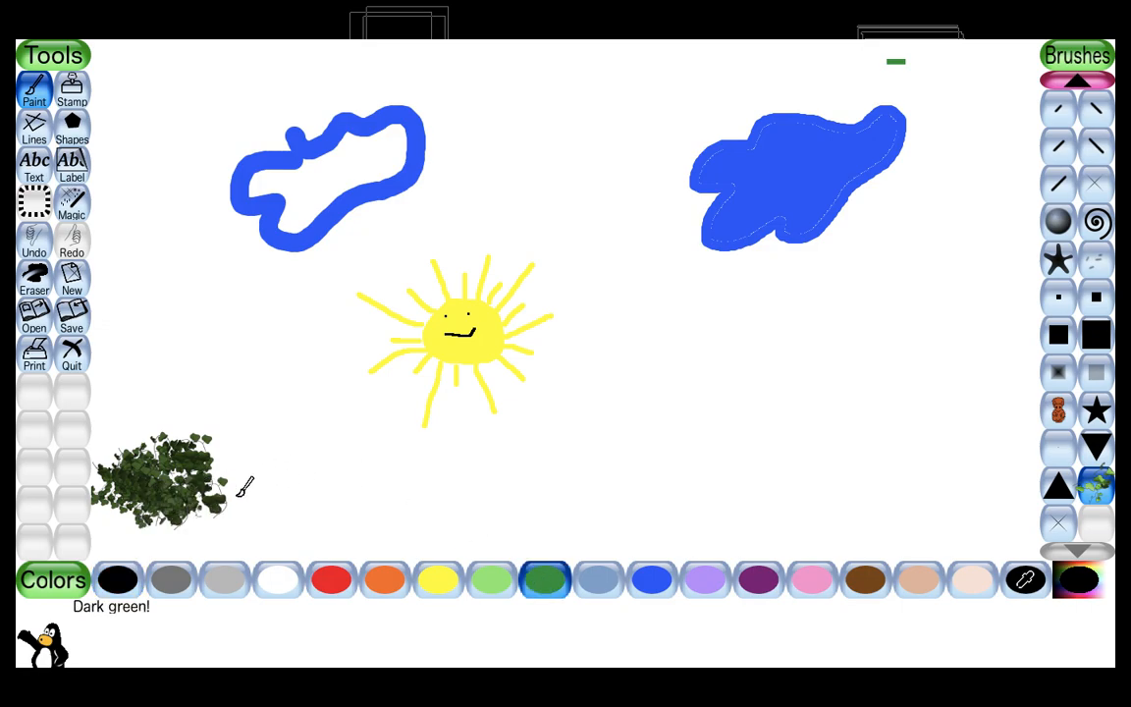
{"action": "left_click_drag", "start_coordinate": [226, 481], "coordinate": [422, 451]}
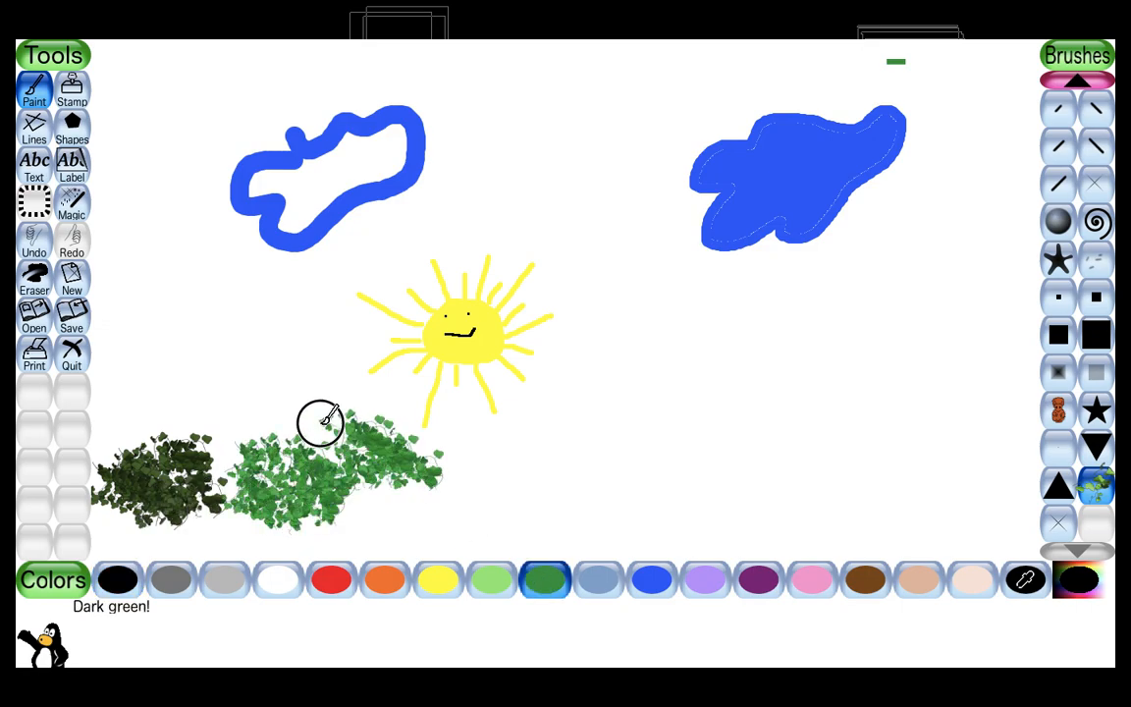
{"action": "left_click_drag", "start_coordinate": [320, 422], "coordinate": [504, 514]}
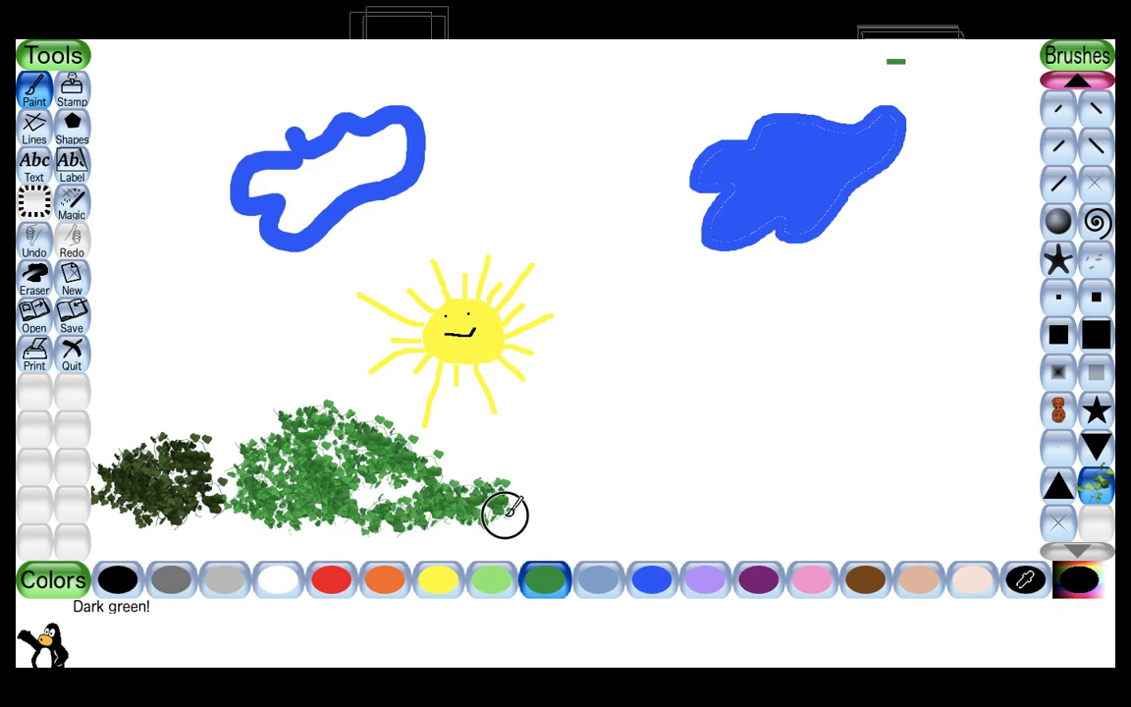
{"action": "left_click_drag", "start_coordinate": [505, 515], "coordinate": [613, 481]}
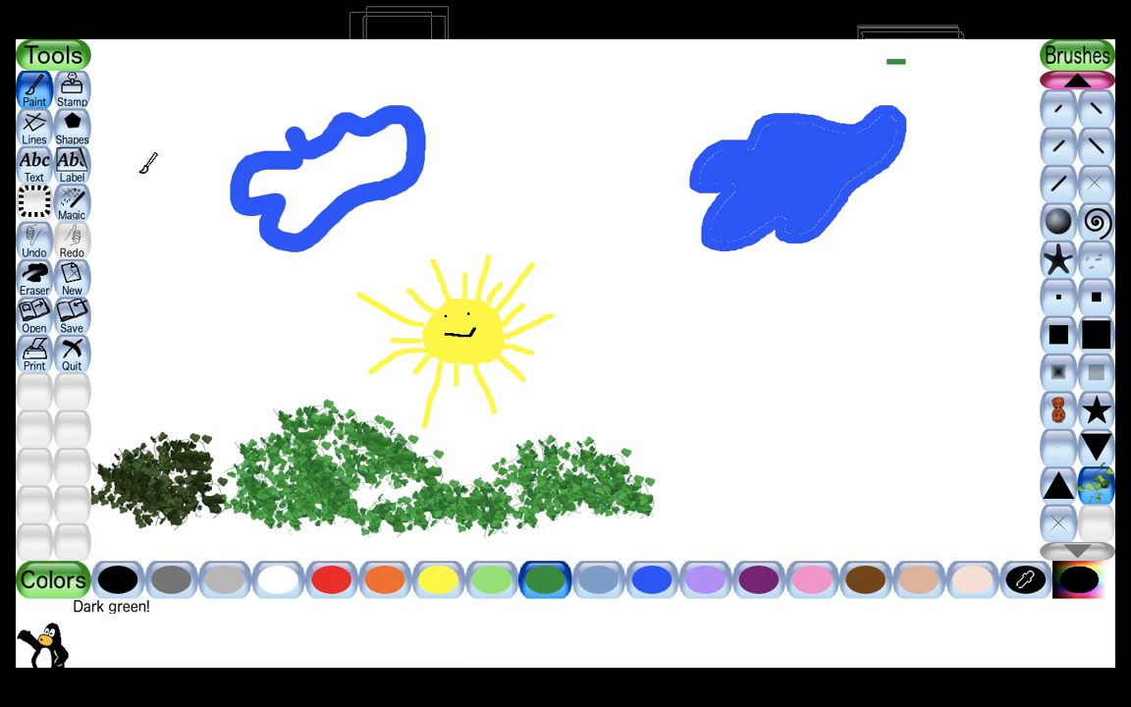
{"action": "mouse_move", "coordinate": [238, 147]}
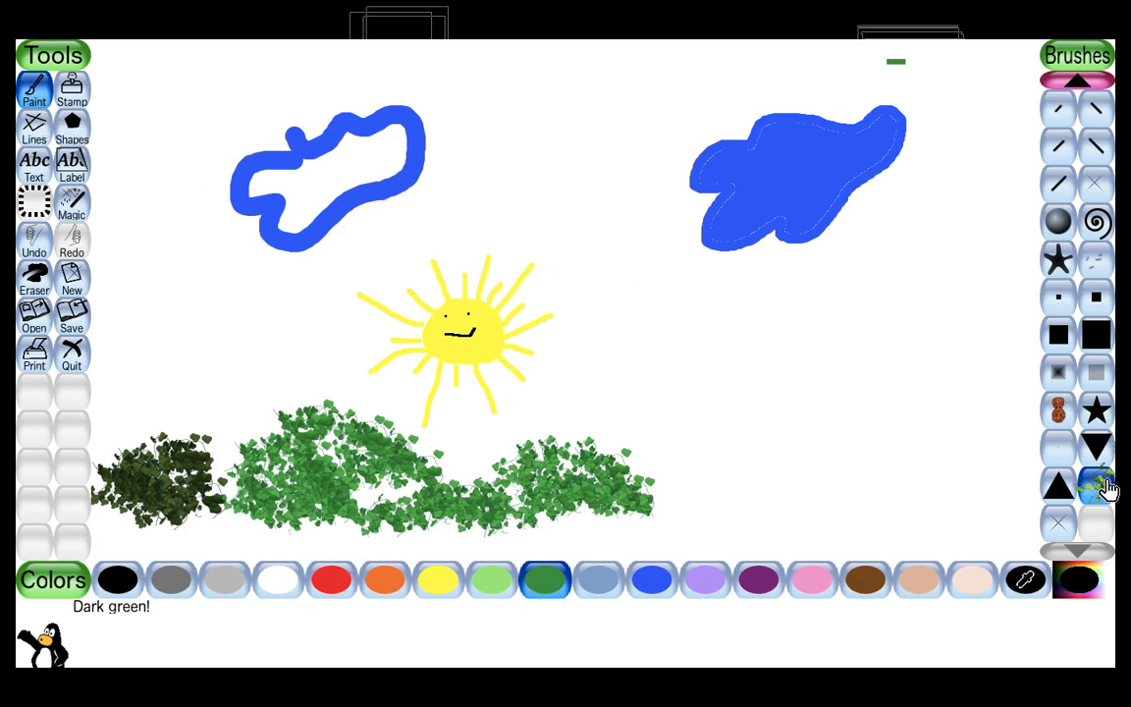
{"action": "mouse_move", "coordinate": [1106, 199]}
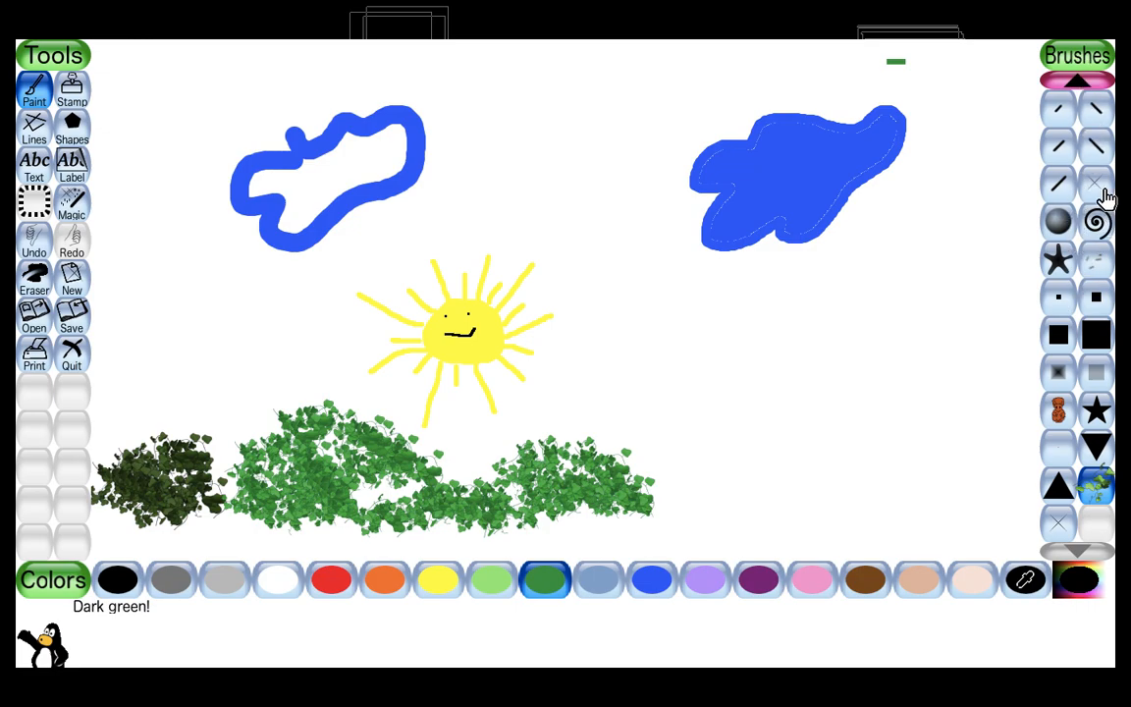
Choose the glossy bubble brush in pink and add small pink figures near the right cloud.
{"action": "left_click", "coordinate": [1058, 260]}
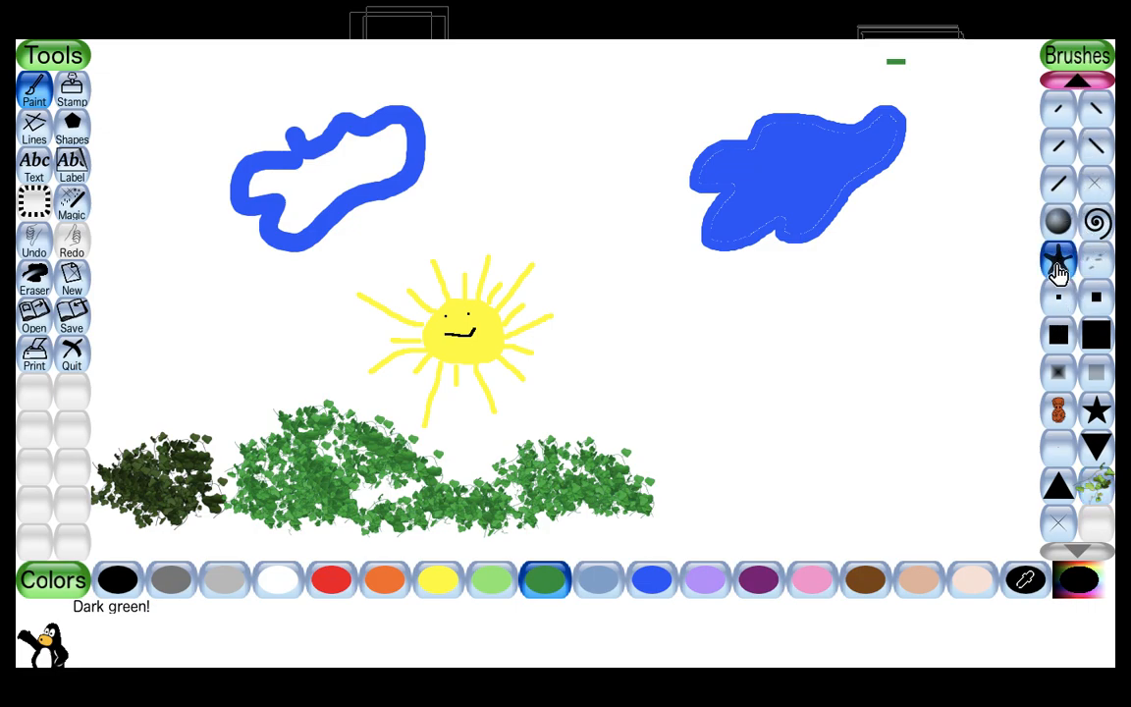
{"action": "left_click", "coordinate": [1057, 223]}
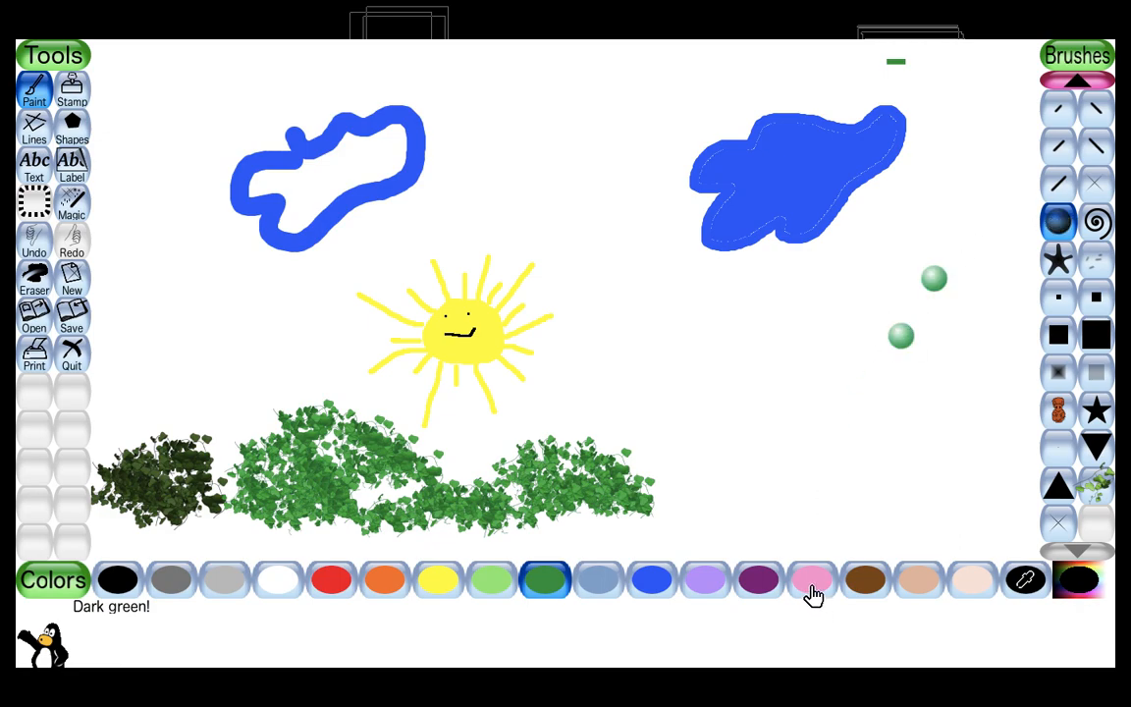
{"action": "left_click", "coordinate": [811, 578]}
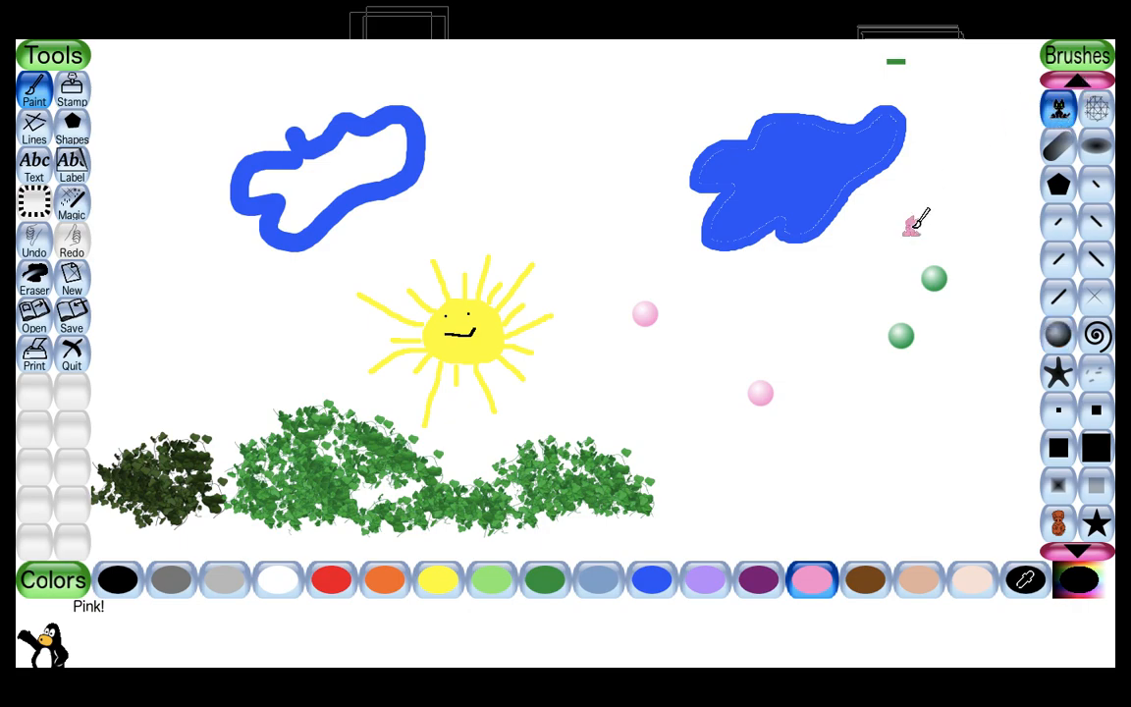
{"action": "left_click", "coordinate": [1077, 82]}
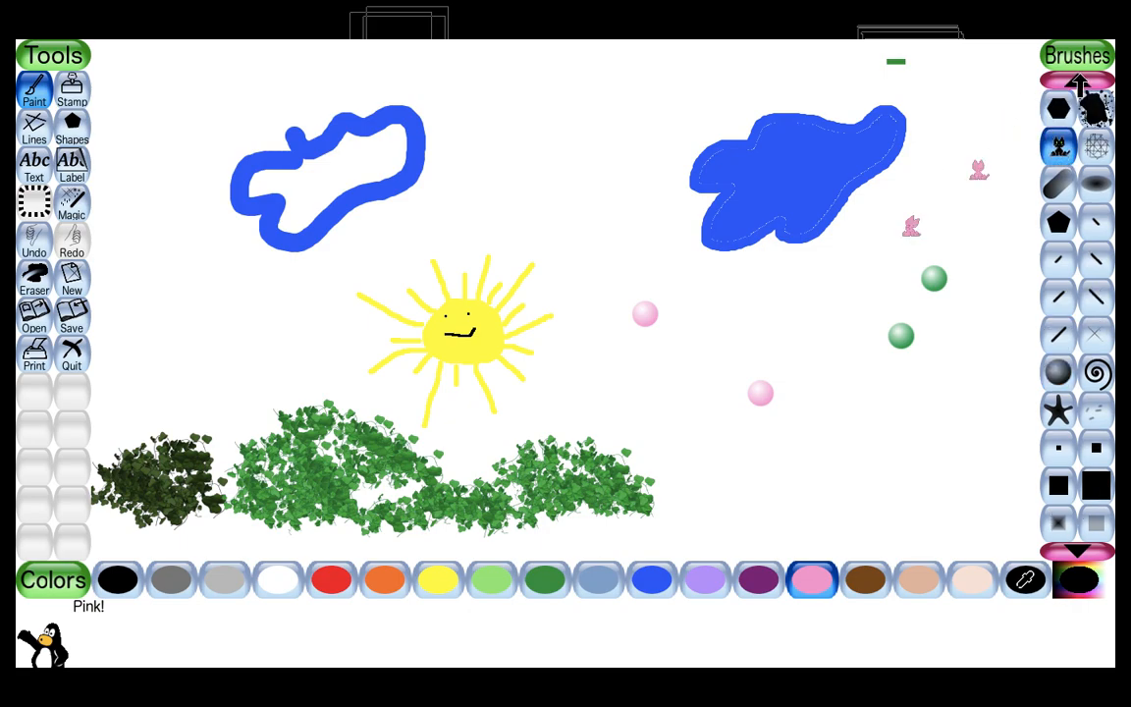